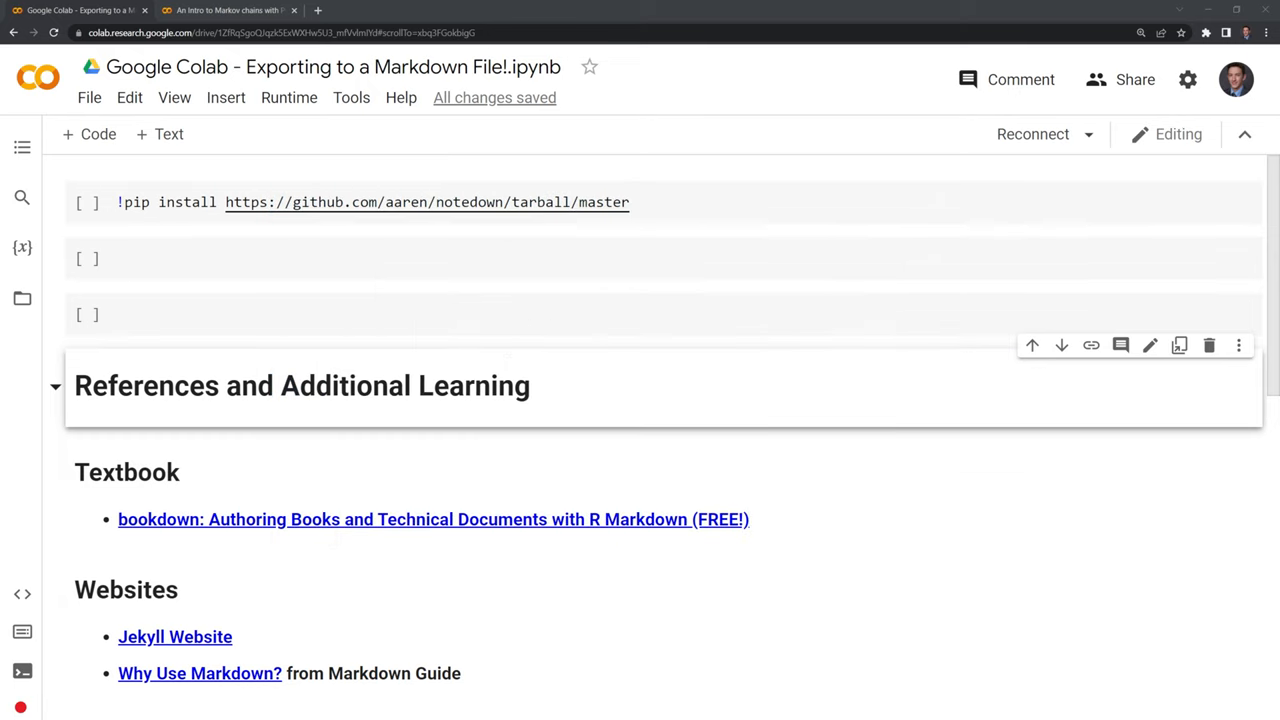
mouse_move(202, 456)
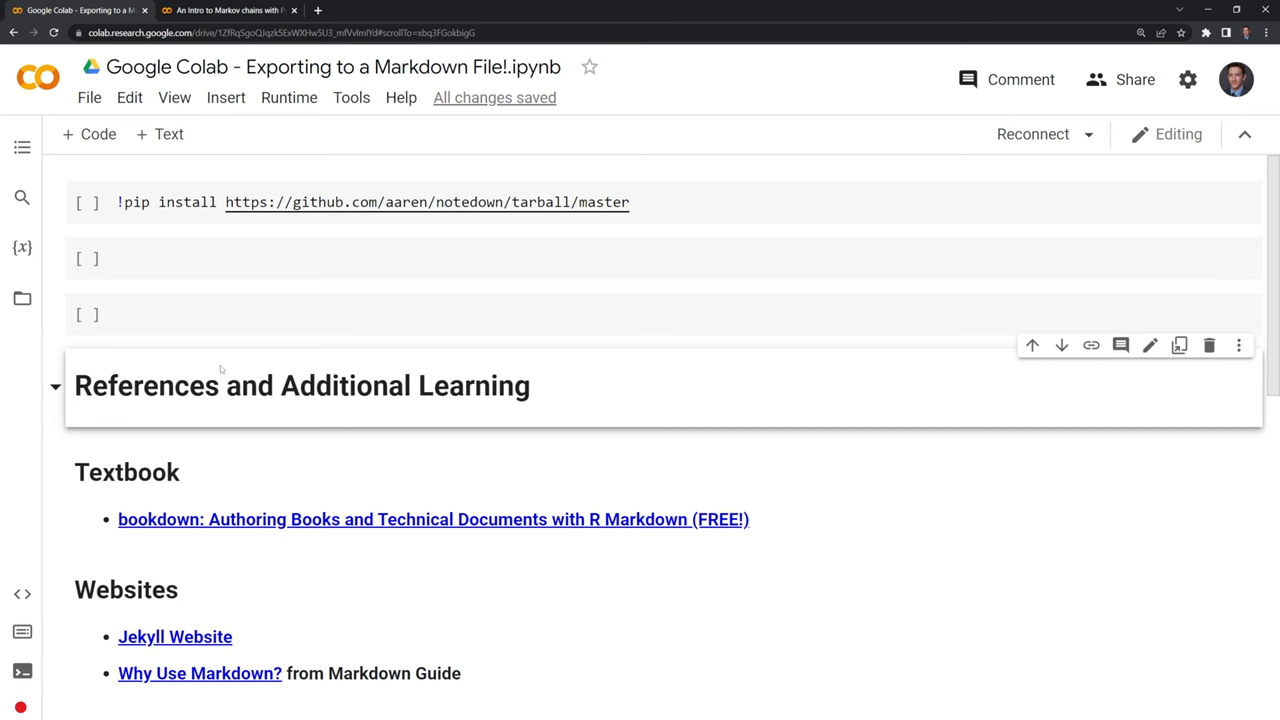
- Switch to the 'An Intro to Markov chains with Python!' notebook tab
click(230, 10)
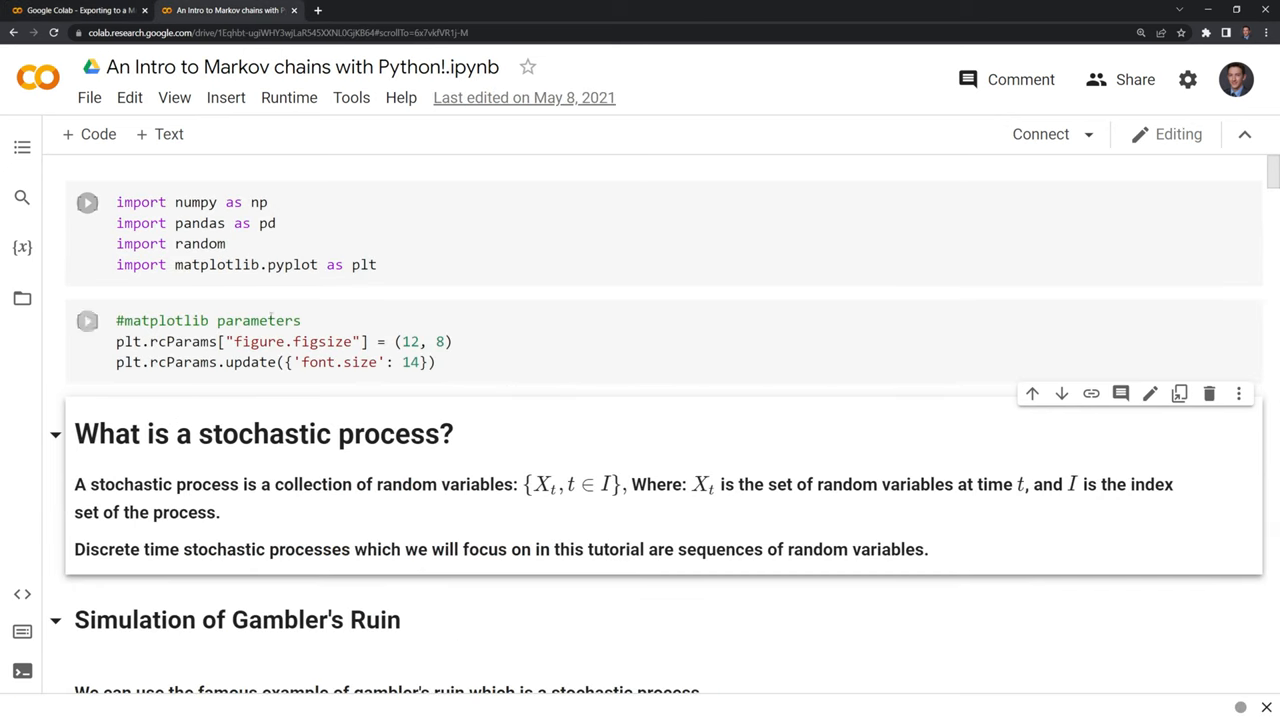
scroll(down, 3)
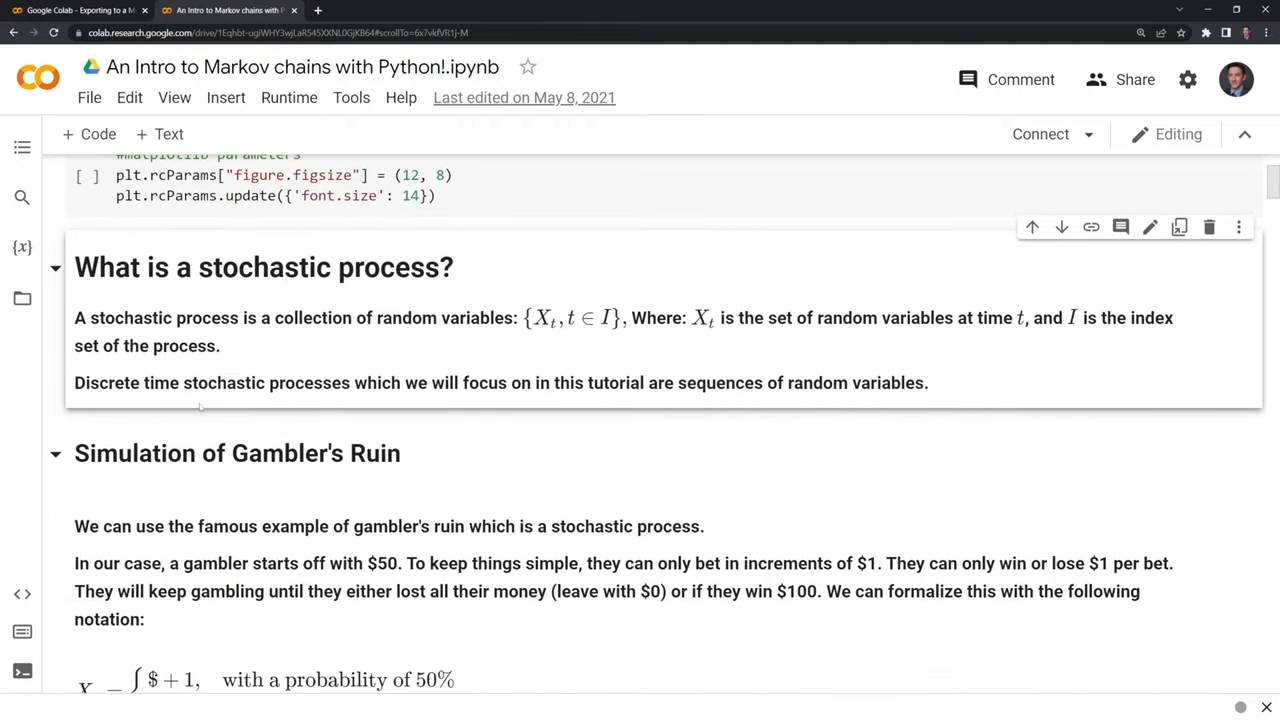
scroll(down, 3)
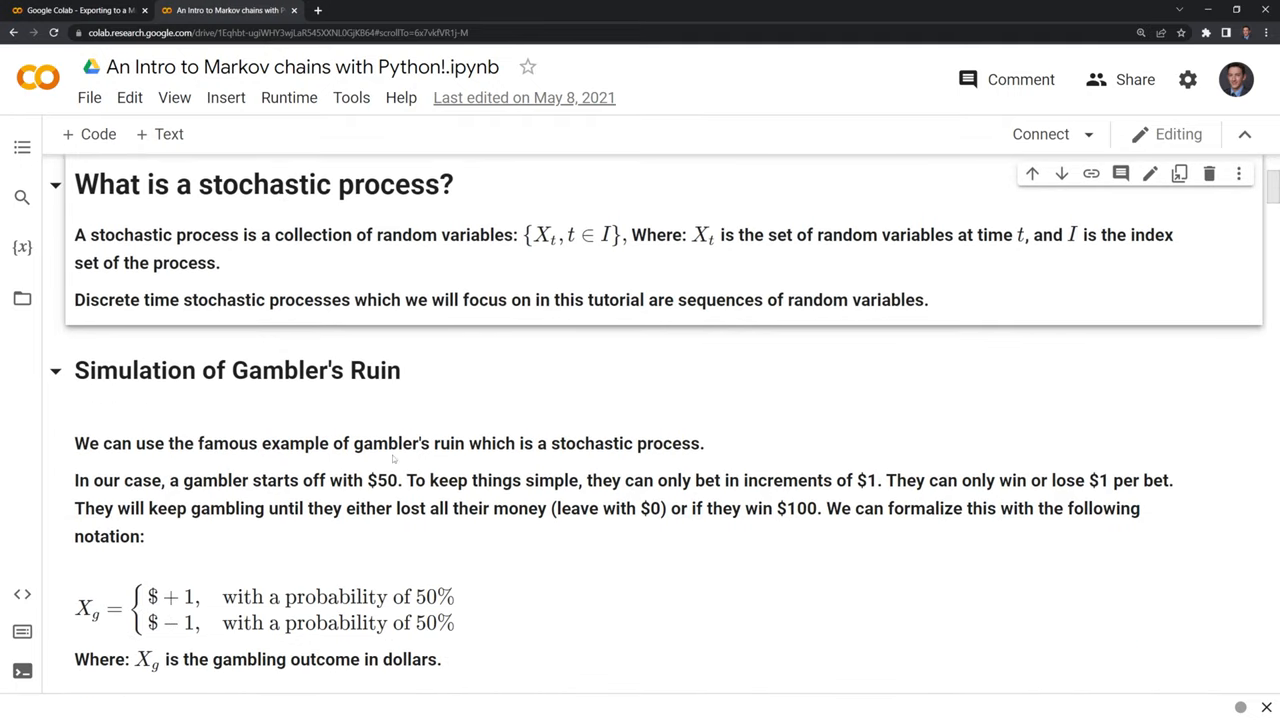
scroll(down, 3)
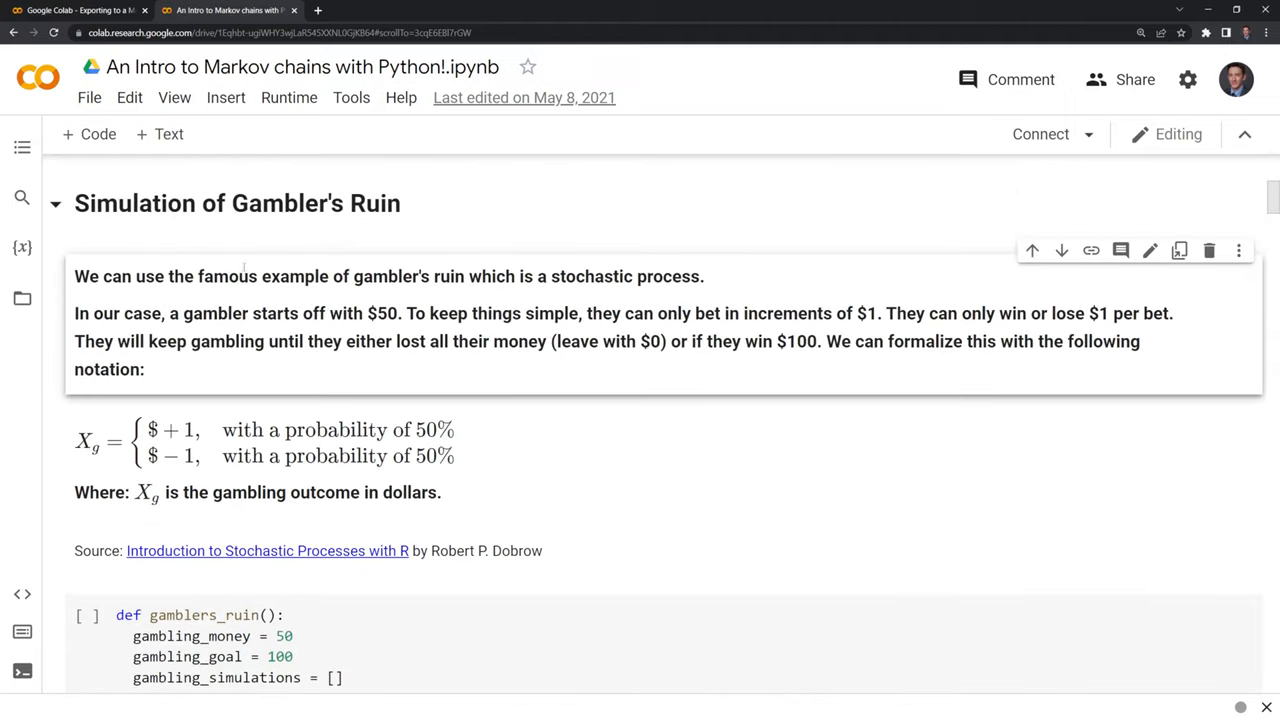
scroll(down, 3)
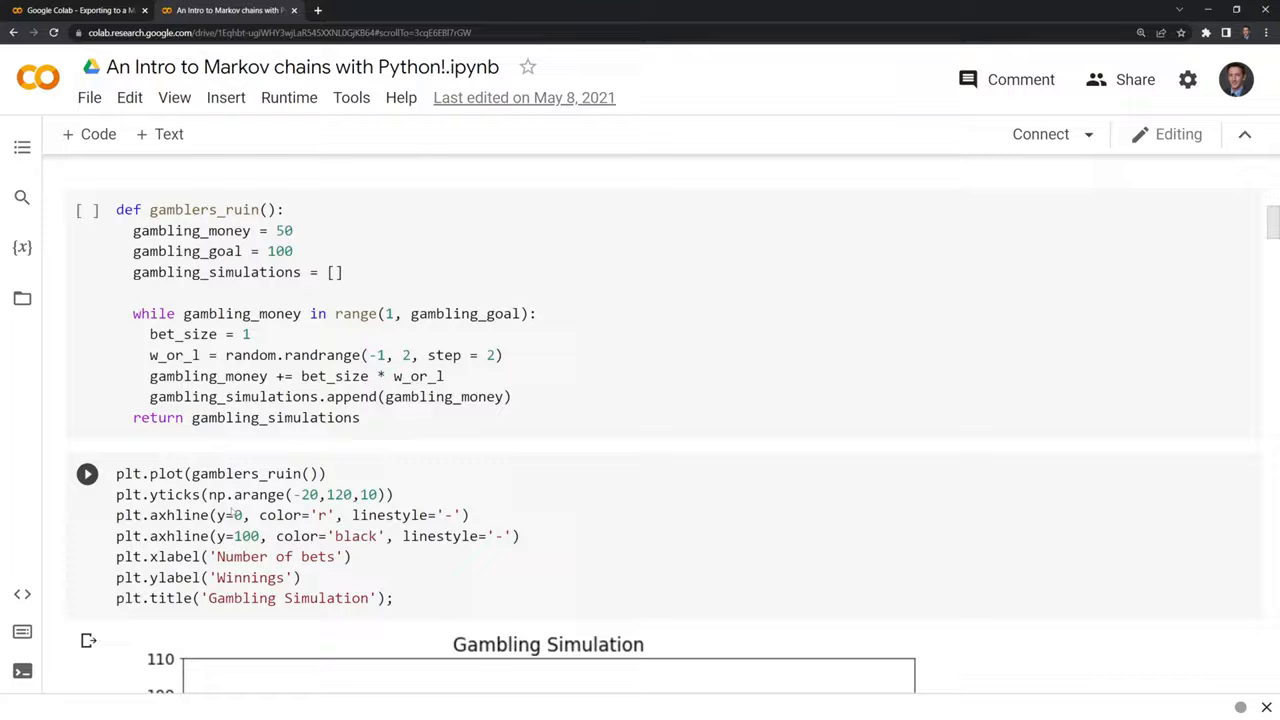
- Bring up the File menu of the Markov chains notebook to reach its download options
click(88, 96)
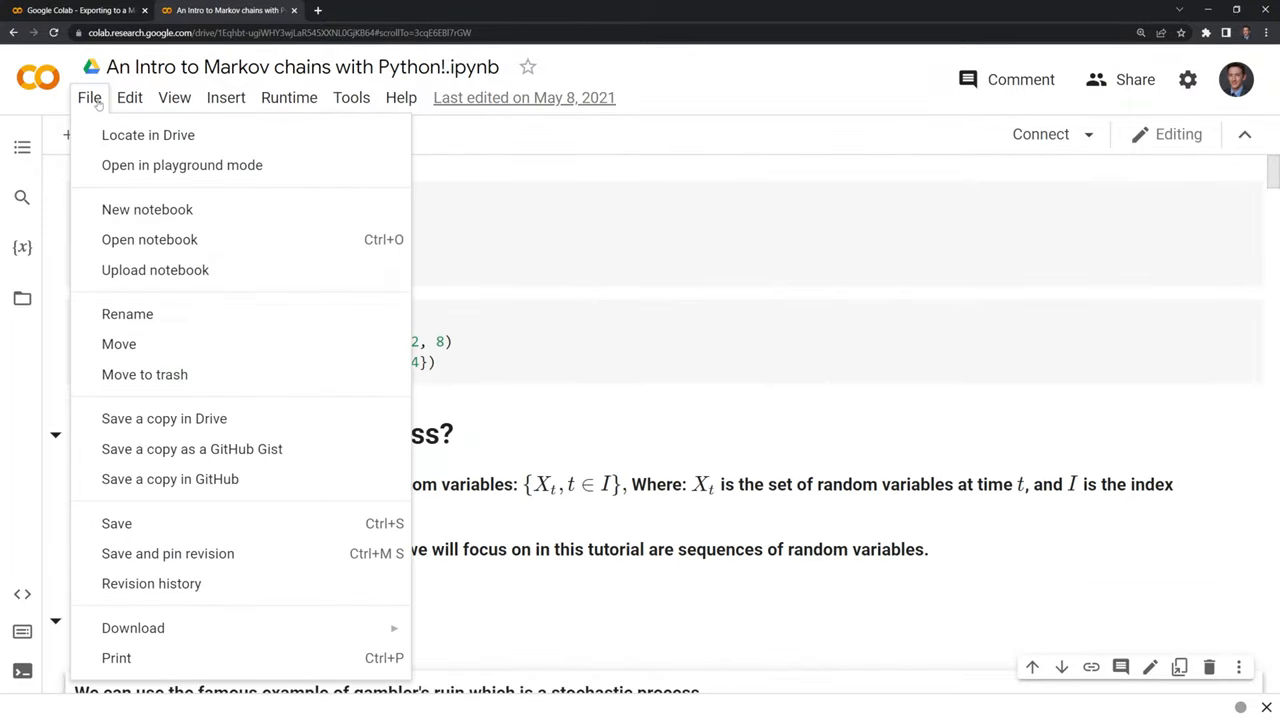
mouse_move(132, 628)
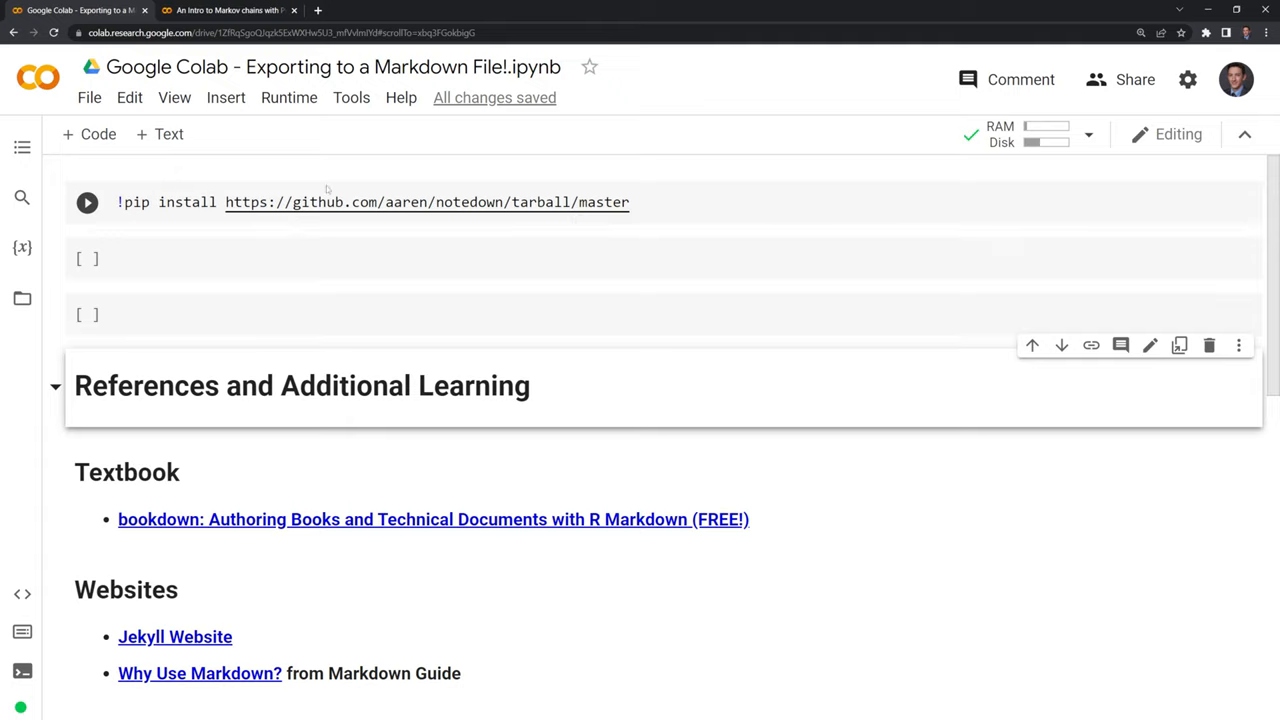
mouse_move(660, 208)
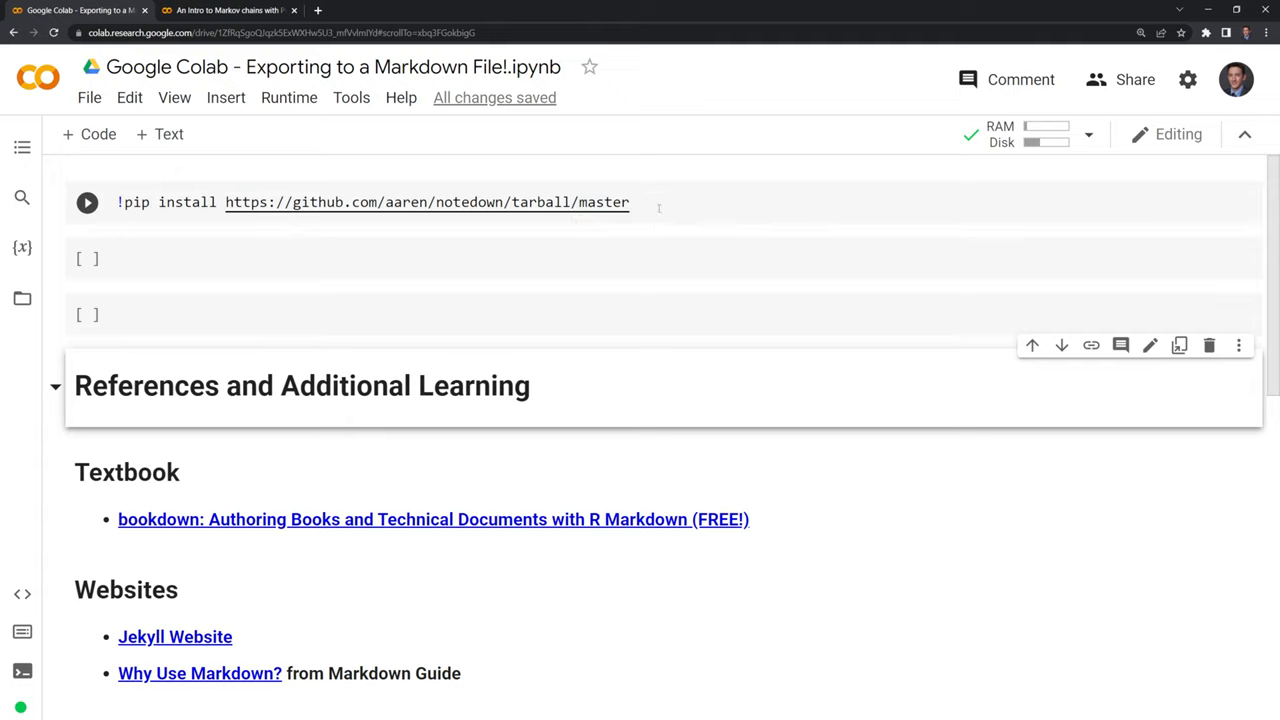
- Run the !pip install notedown cell and move into the empty code cell below
click(88, 202)
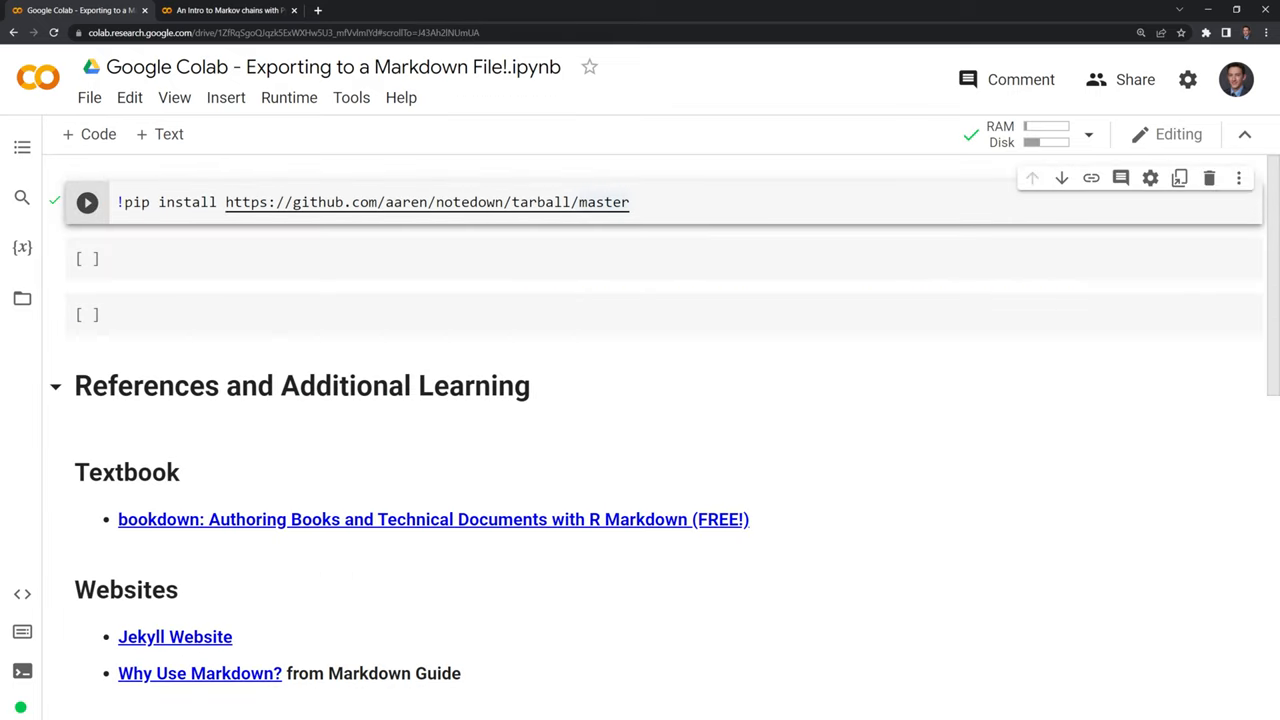
click(88, 202)
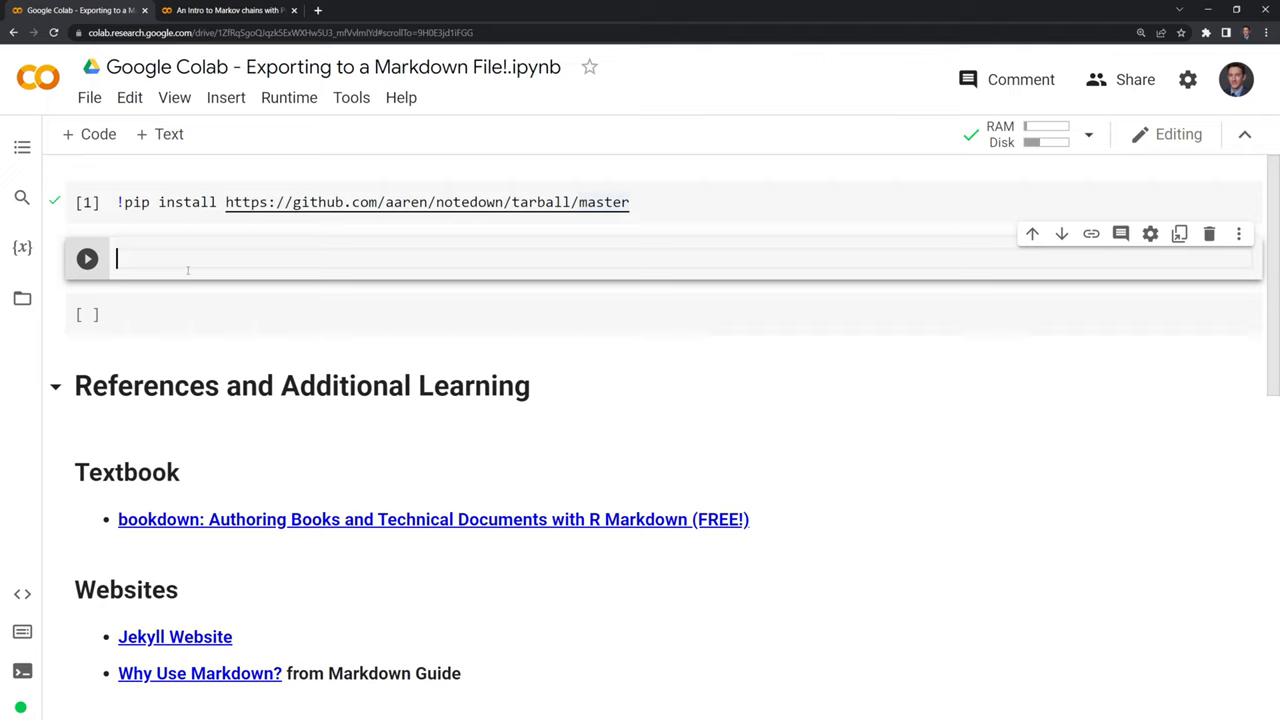
- Enter the !notedown command with --to markdown --strip redirected to md_without_outputs.md
text(!)
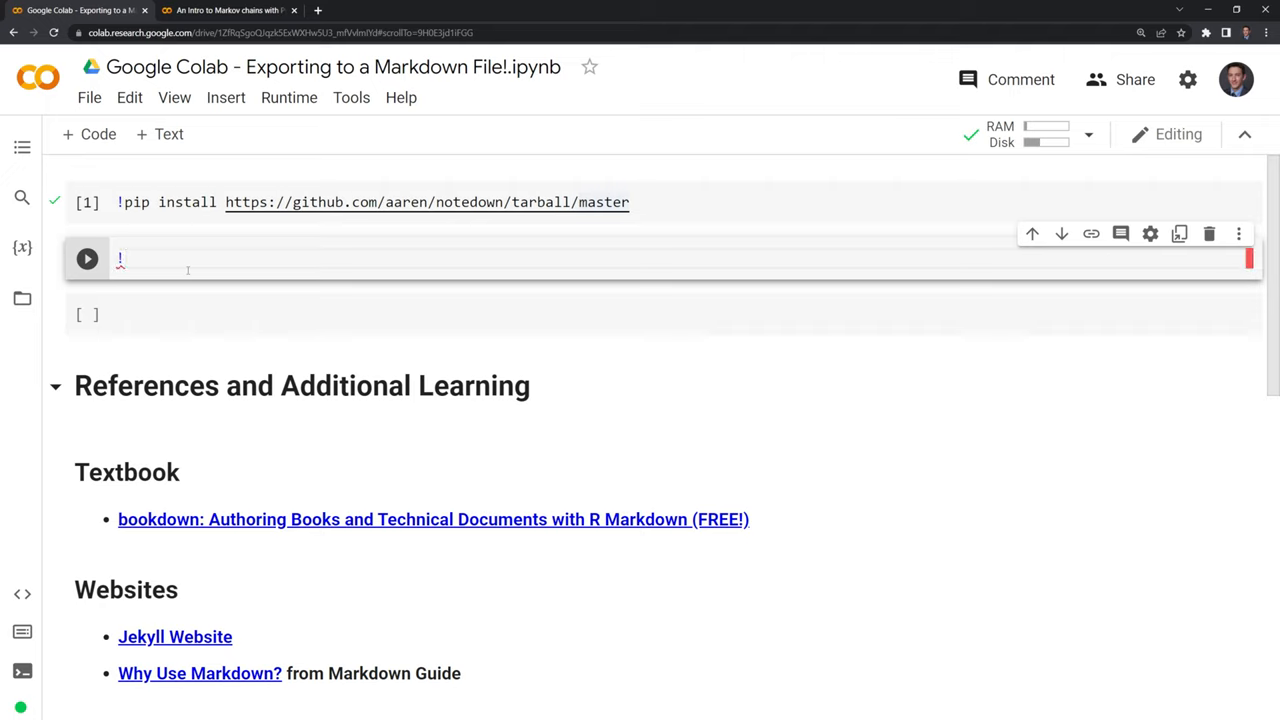
text(noted)
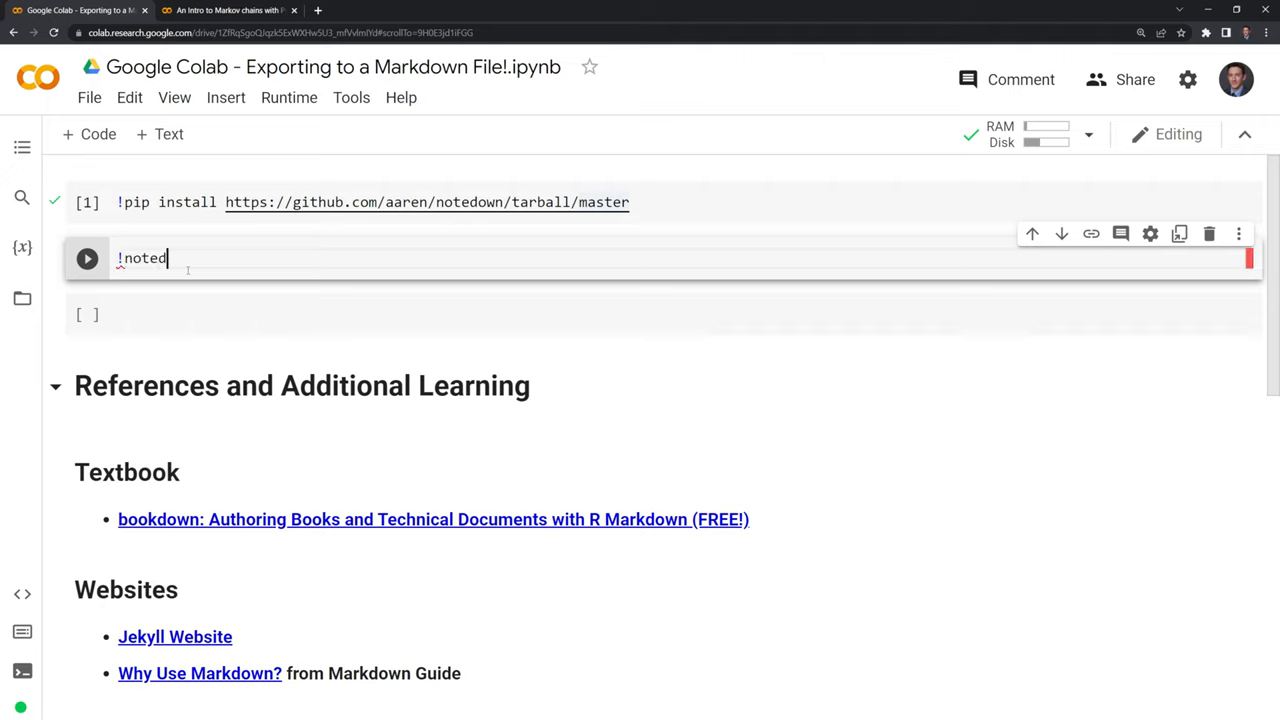
text(own)
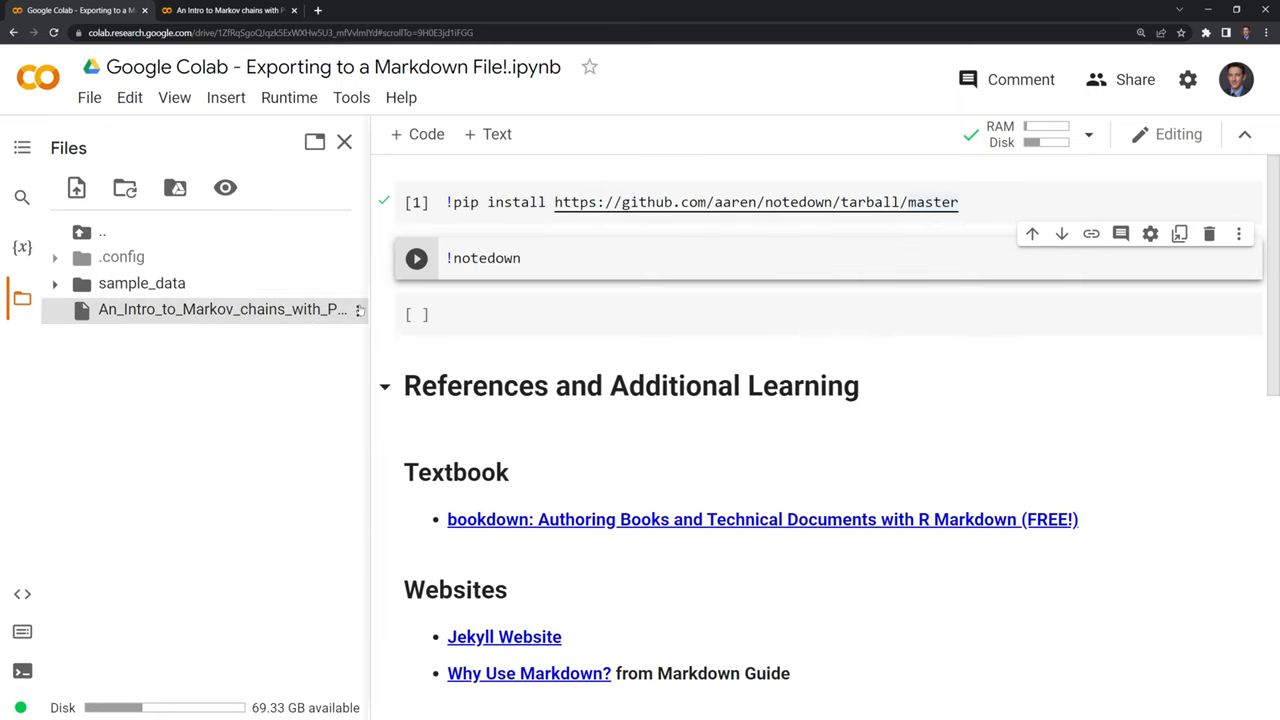
mouse_move(452, 456)
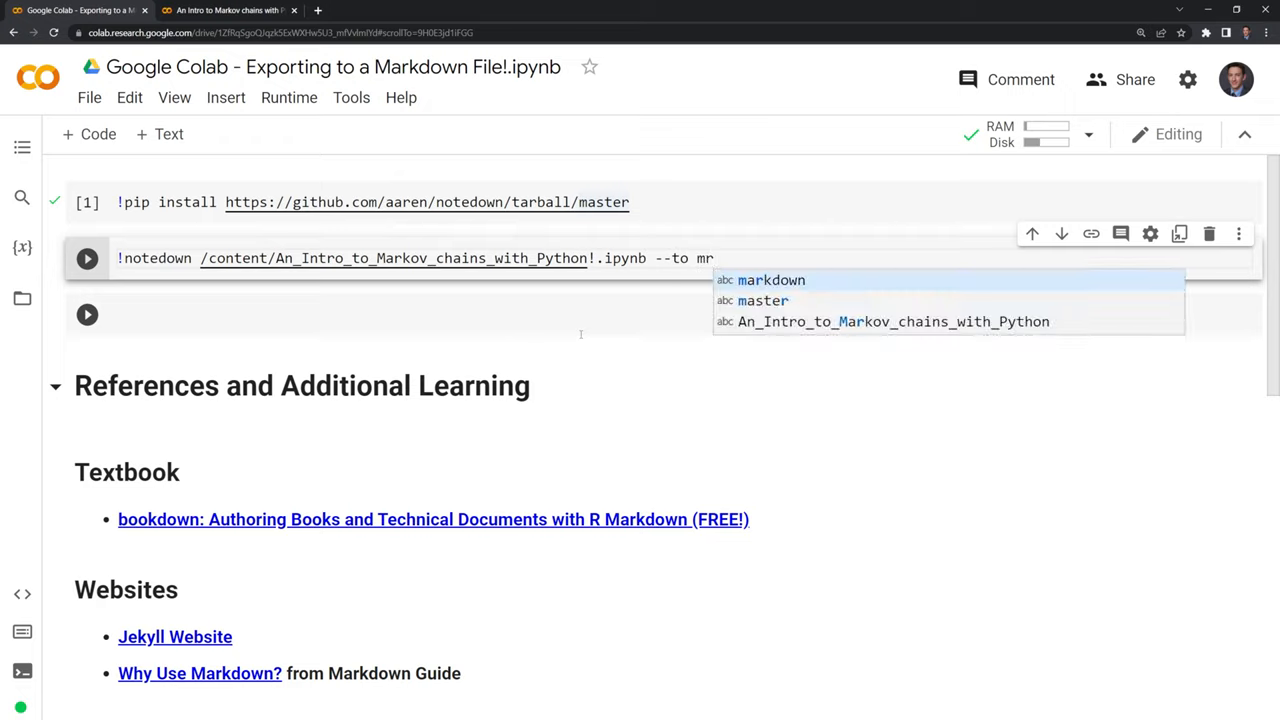
click(770, 280)
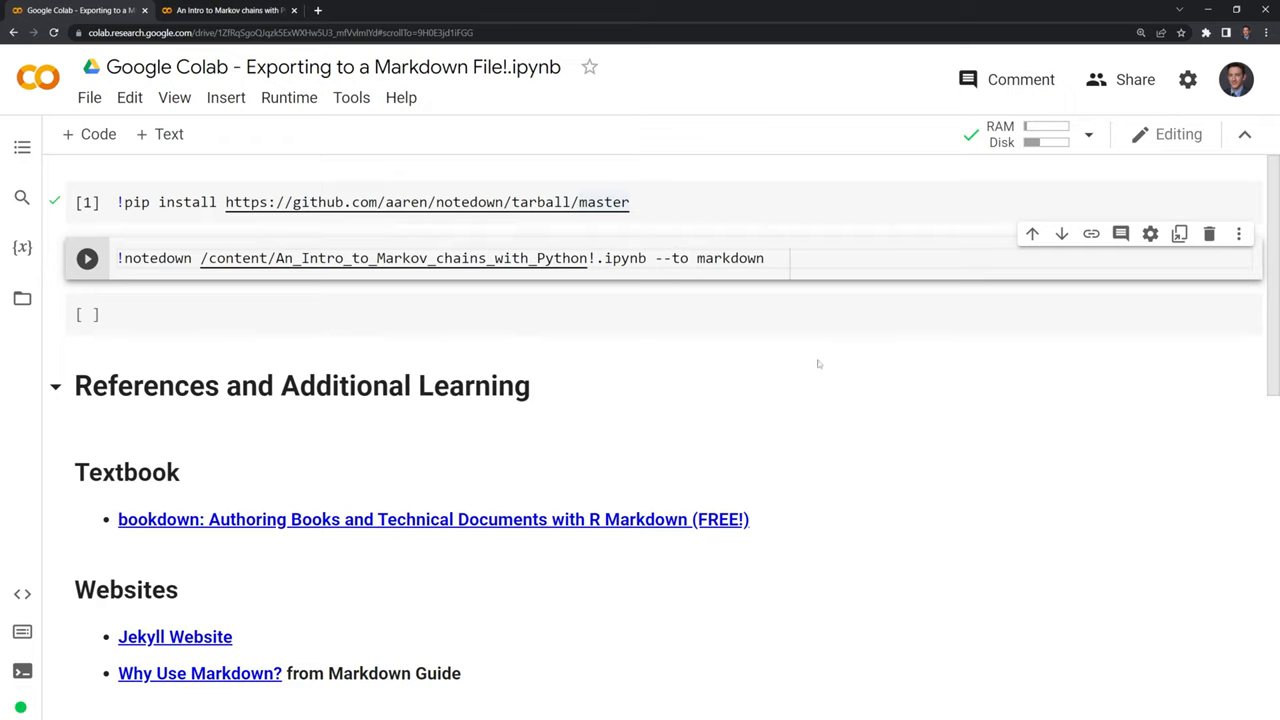
mouse_move(896, 436)
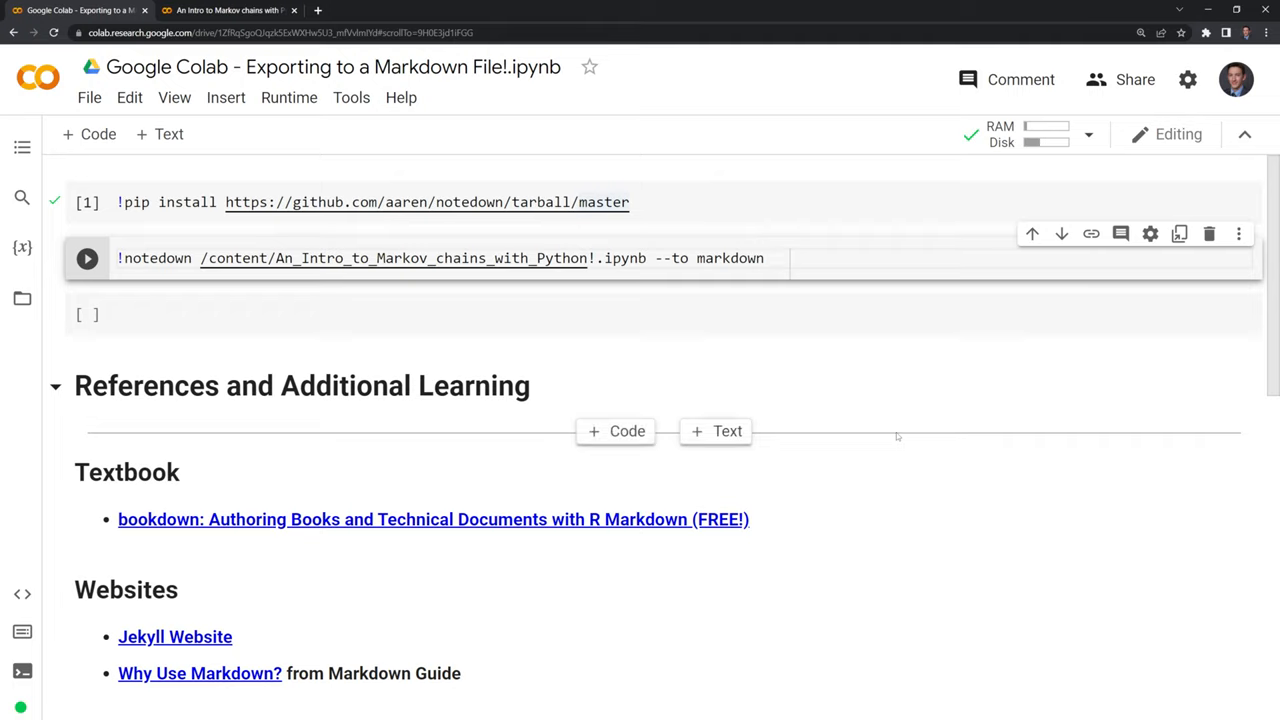
text(--st)
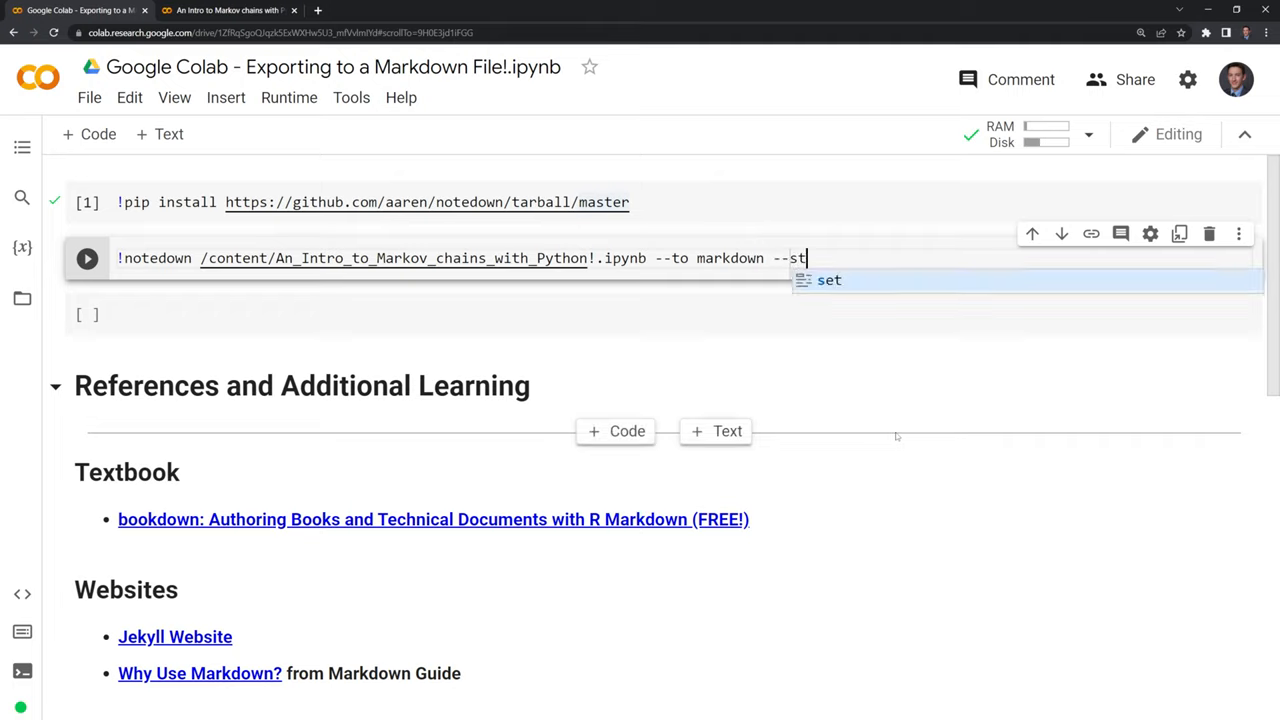
text(rip)
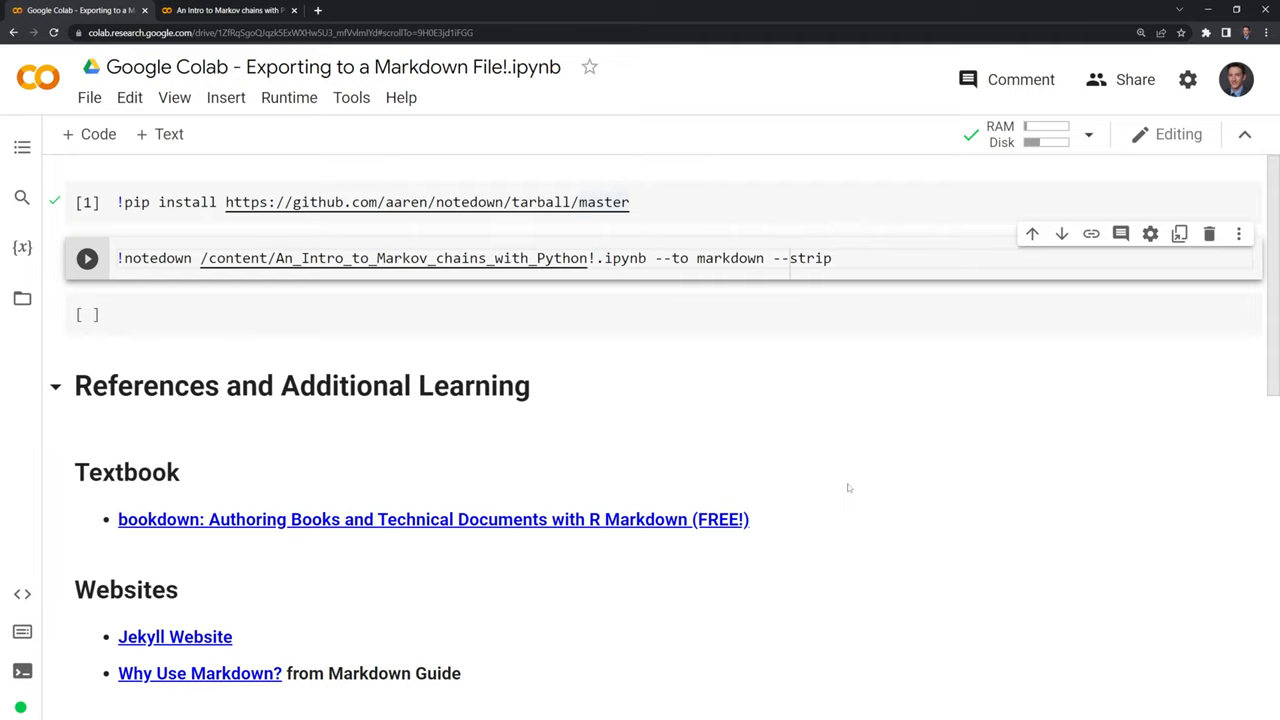
text(>)
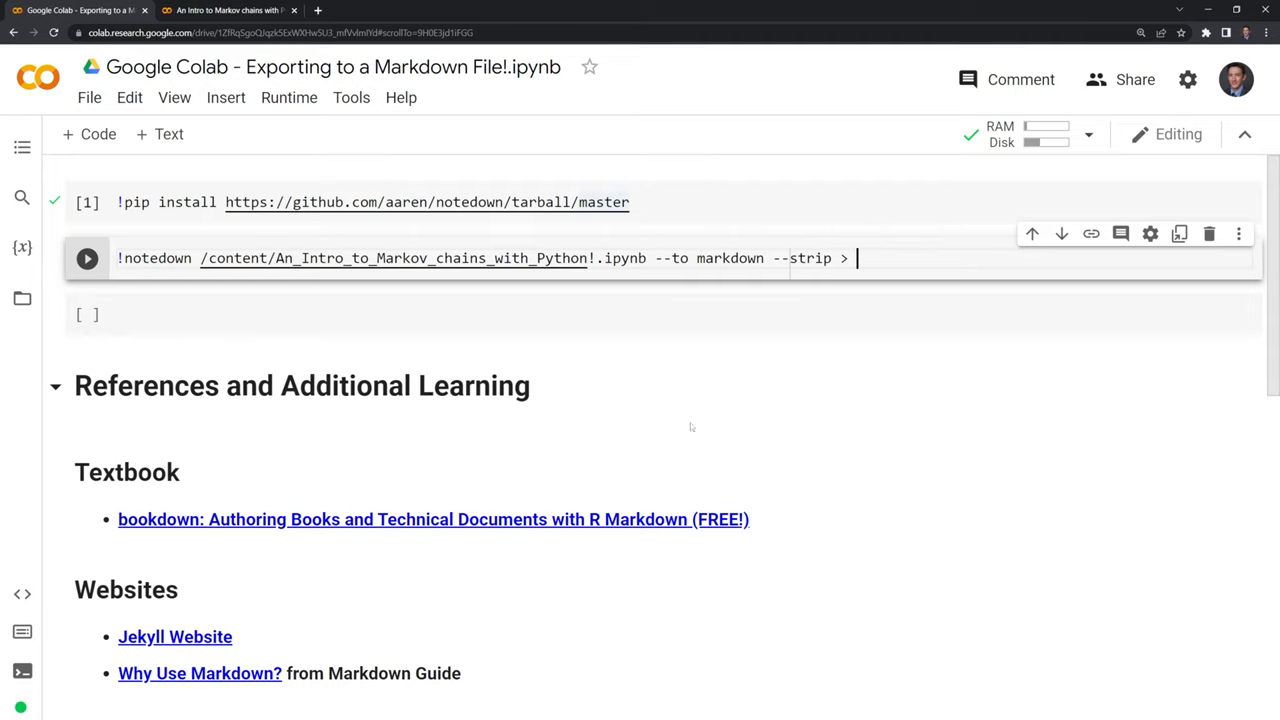
text(md_without_outputs.md)
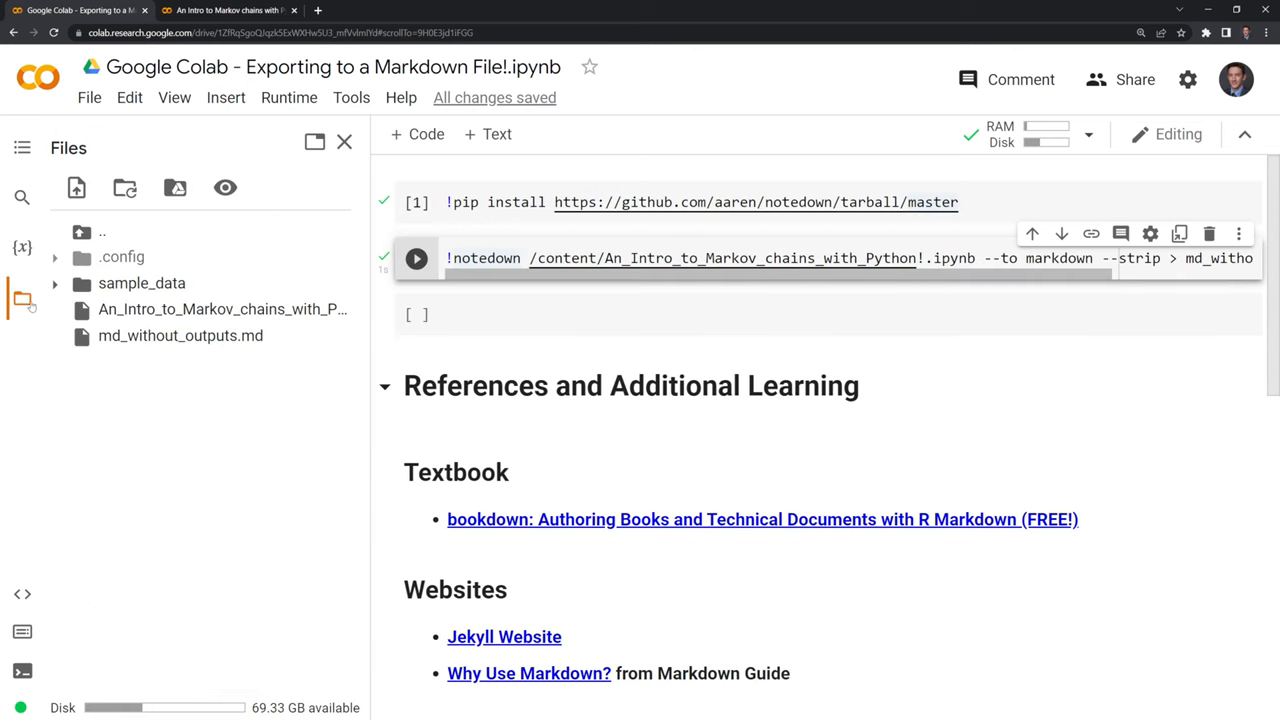
- View md_without_outputs.md in Notepad++ and select all of its Markdown content
click(344, 140)
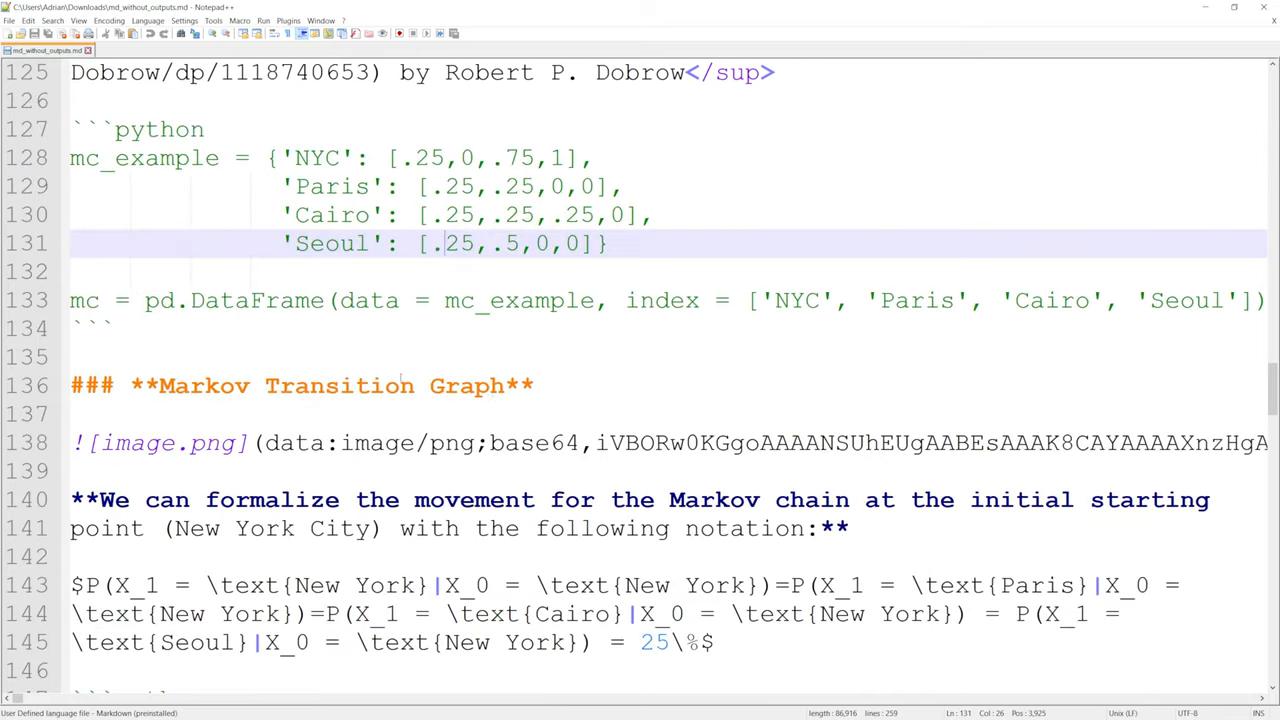
scroll(up, 3)
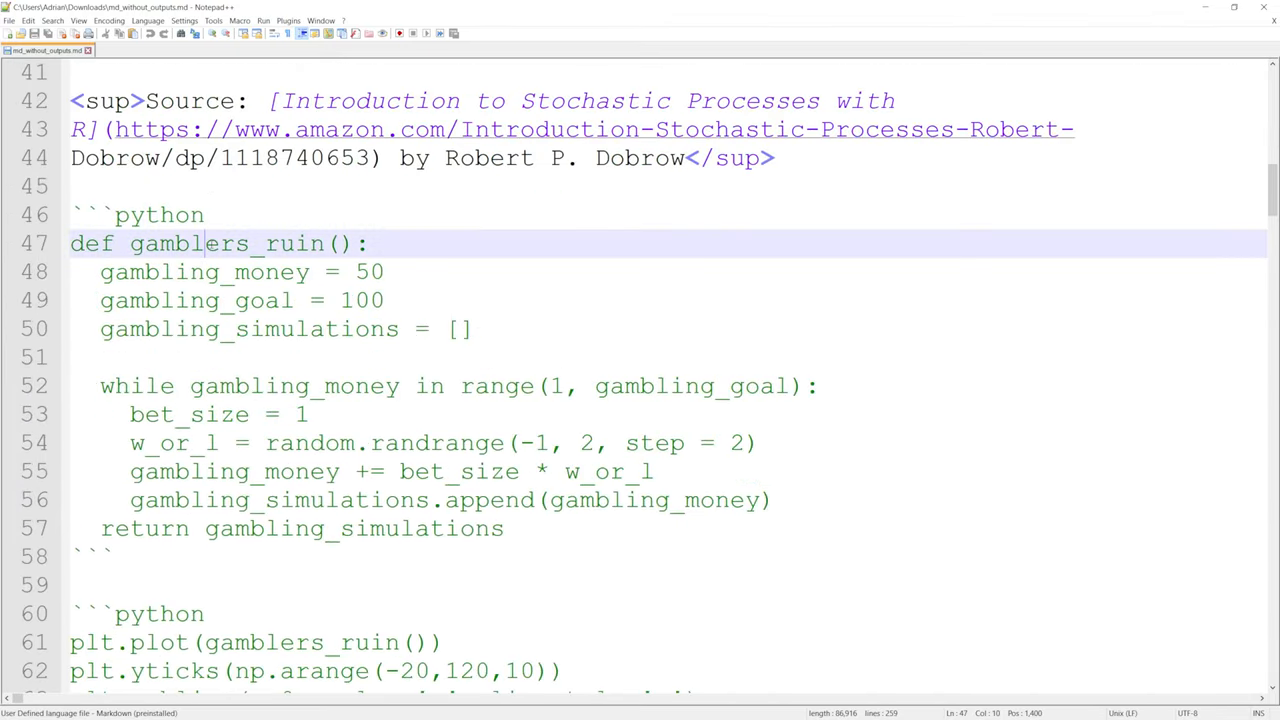
key(ctrl+a)
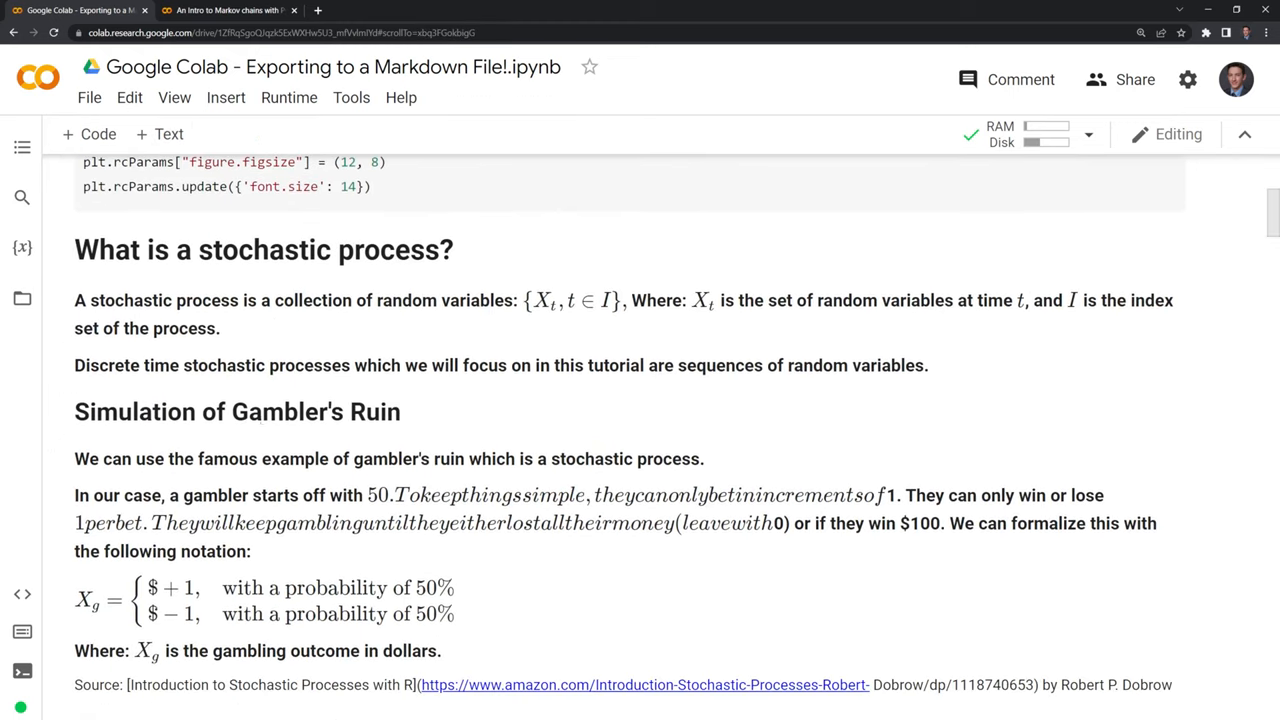
- Scroll into the Gambler's Ruin section and select a phrase of its text
scroll(down, 3)
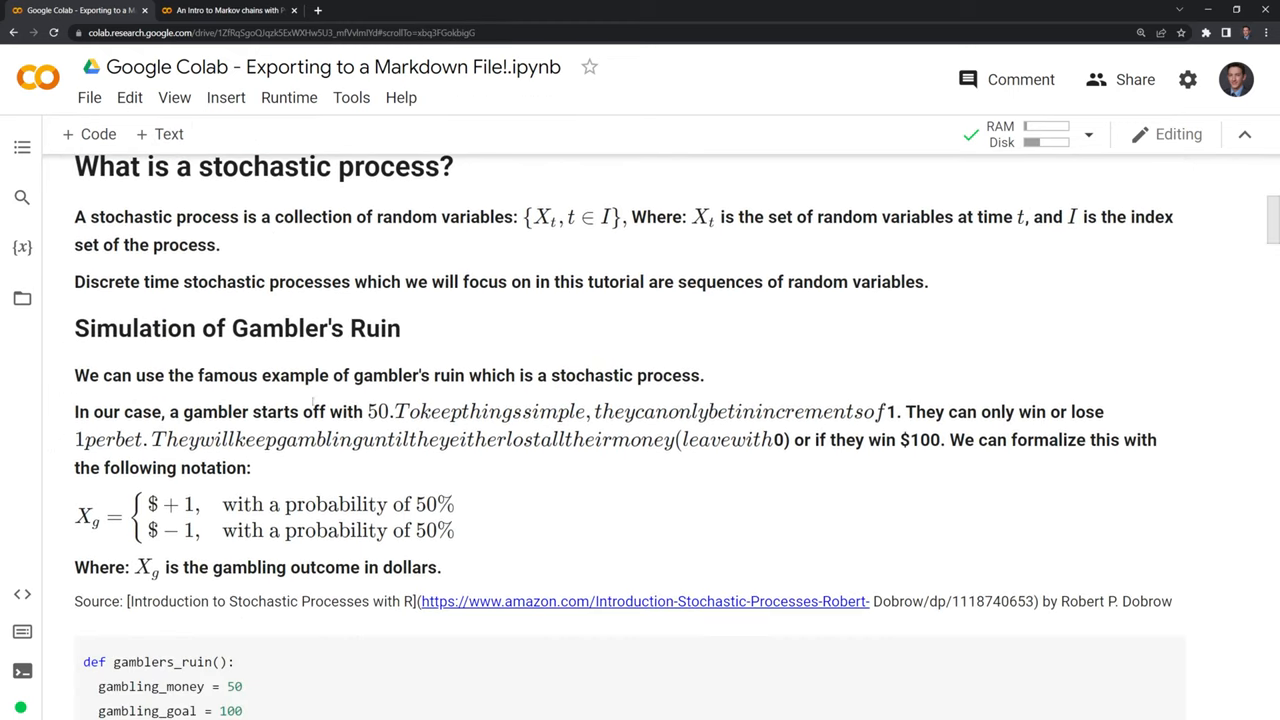
scroll(down, 3)
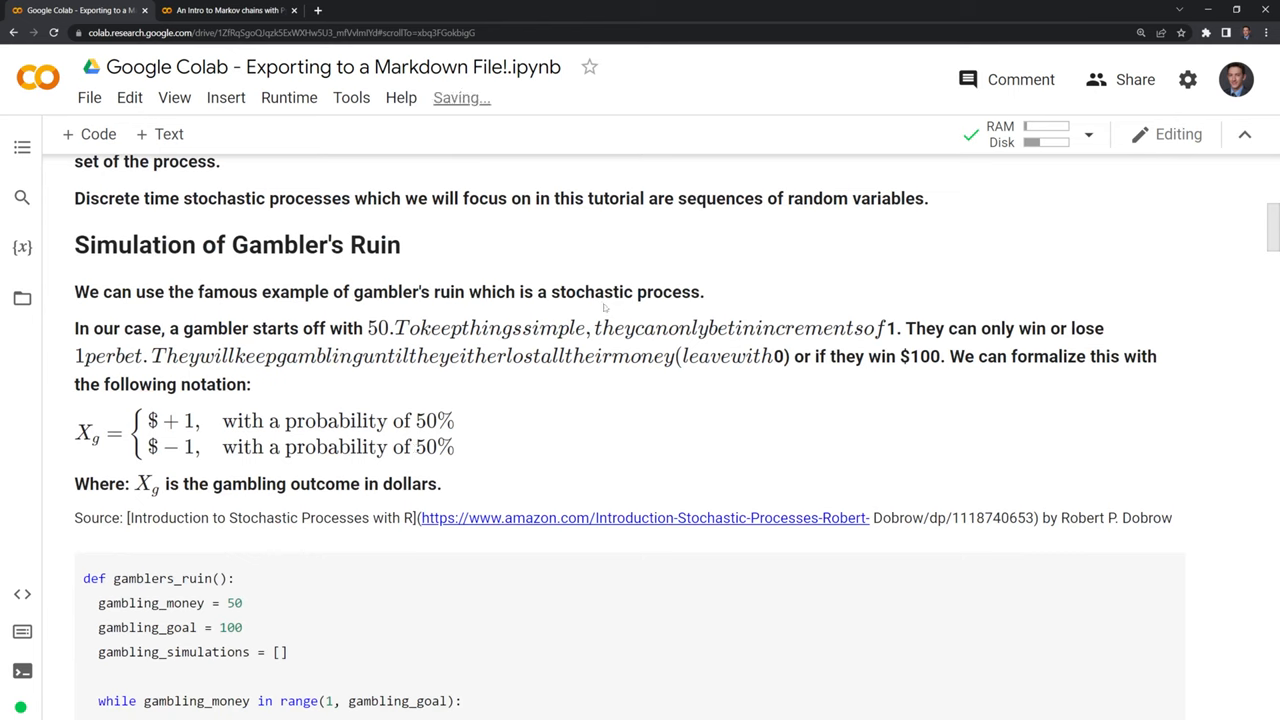
double_click(430, 328)
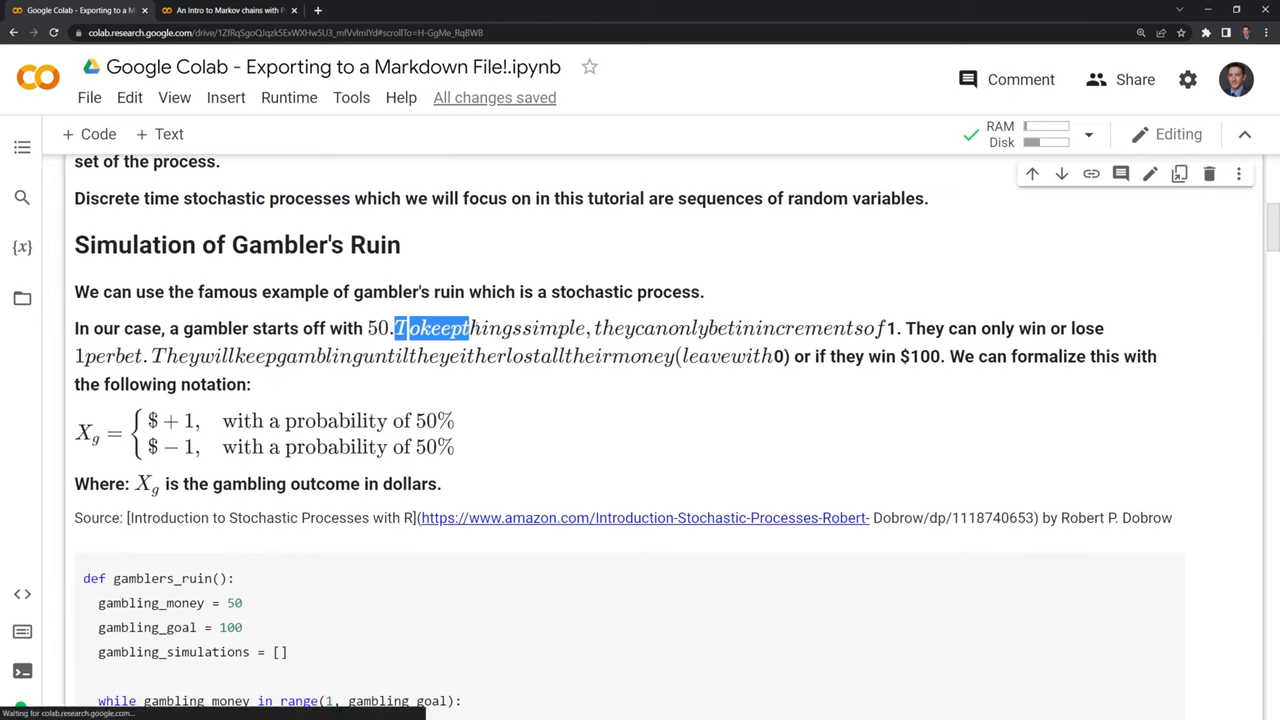
drag(470, 328, 880, 328)
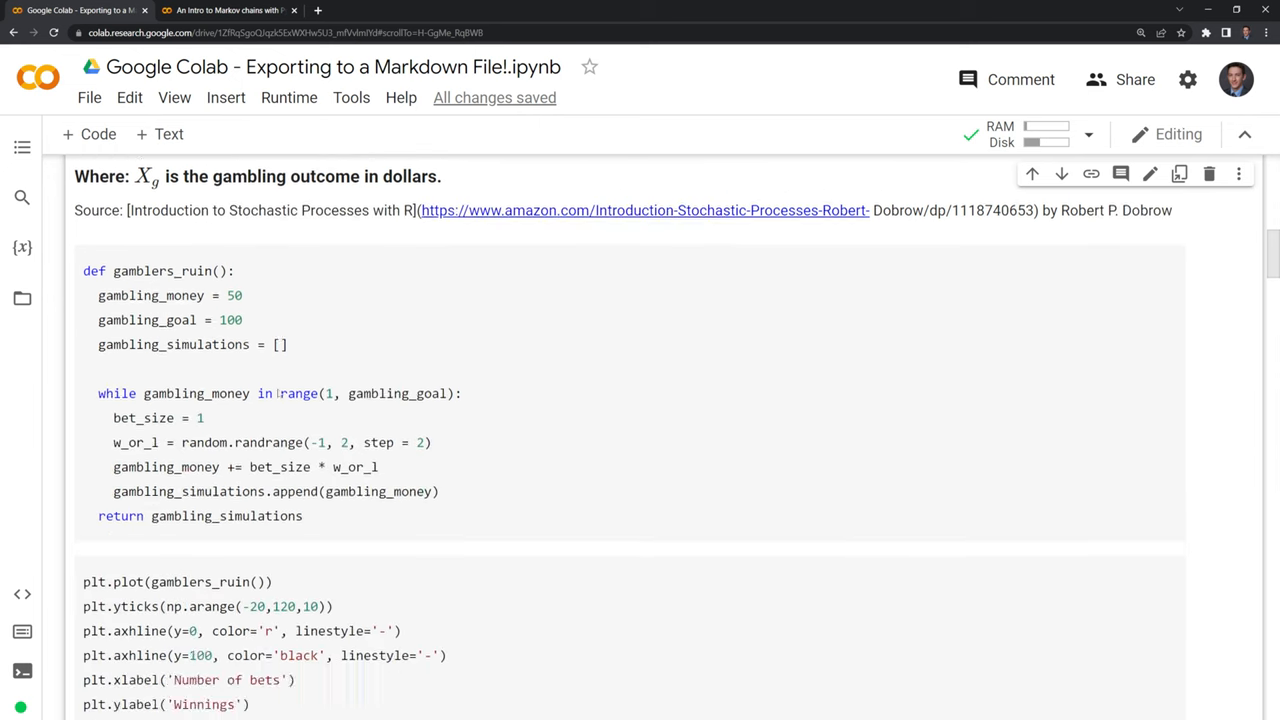
- Scroll on through the Markov Chains sections of the notebook
scroll(down, 3)
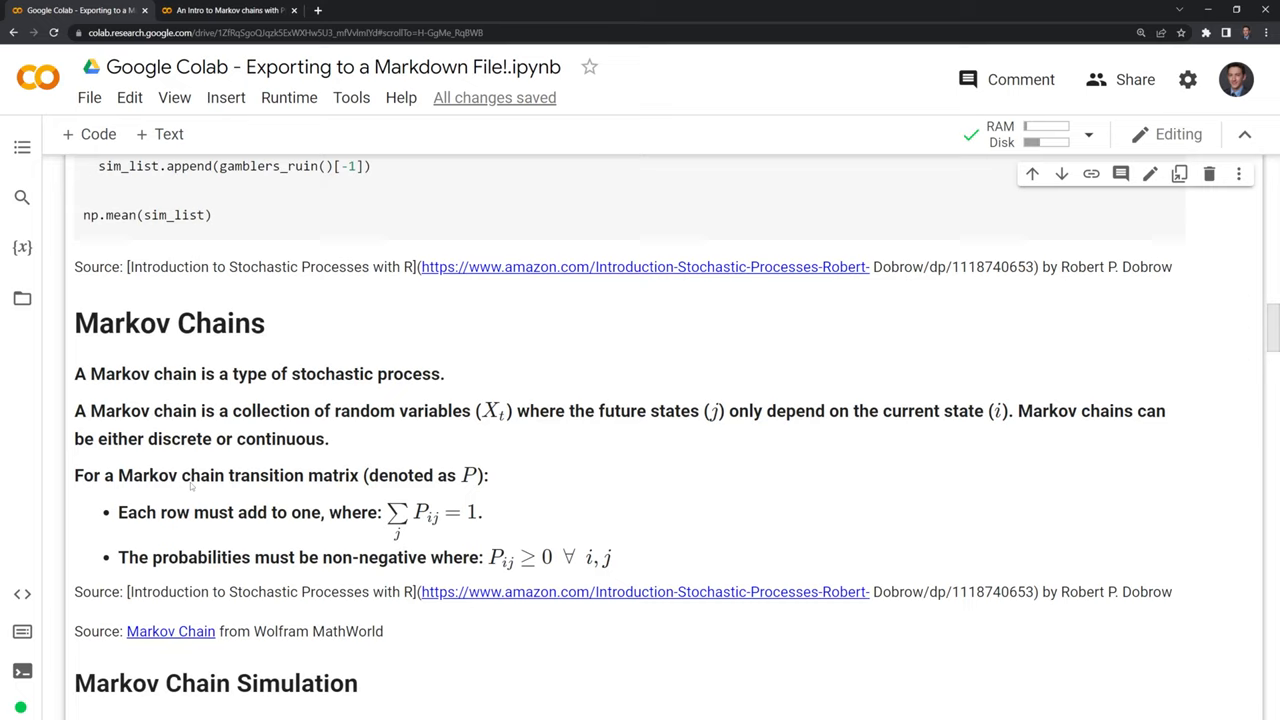
scroll(down, 3)
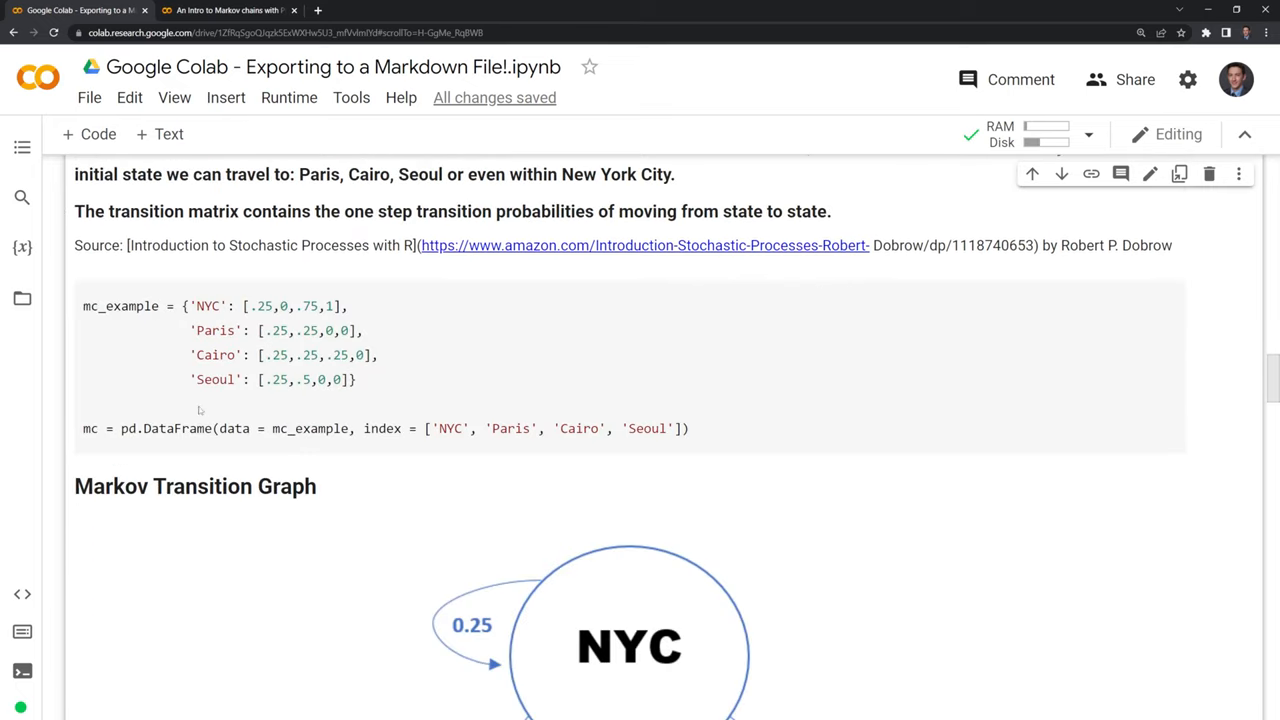
scroll(down, 3)
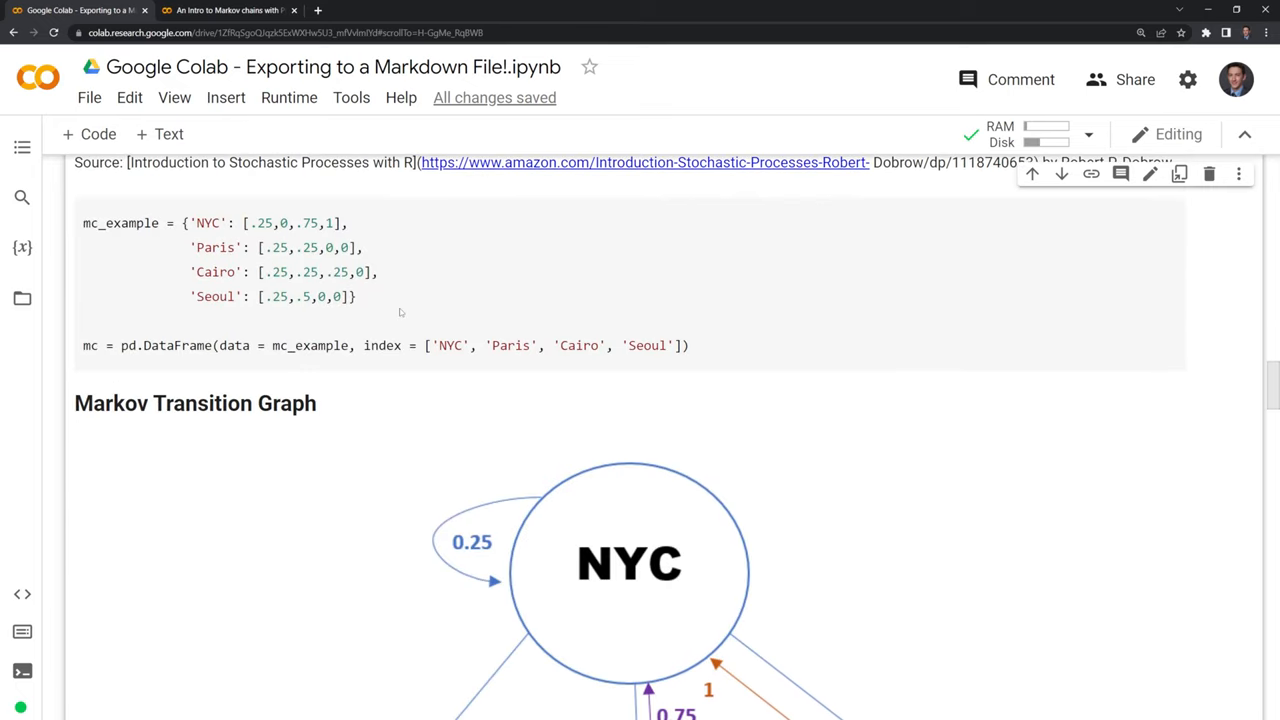
scroll(down, 3)
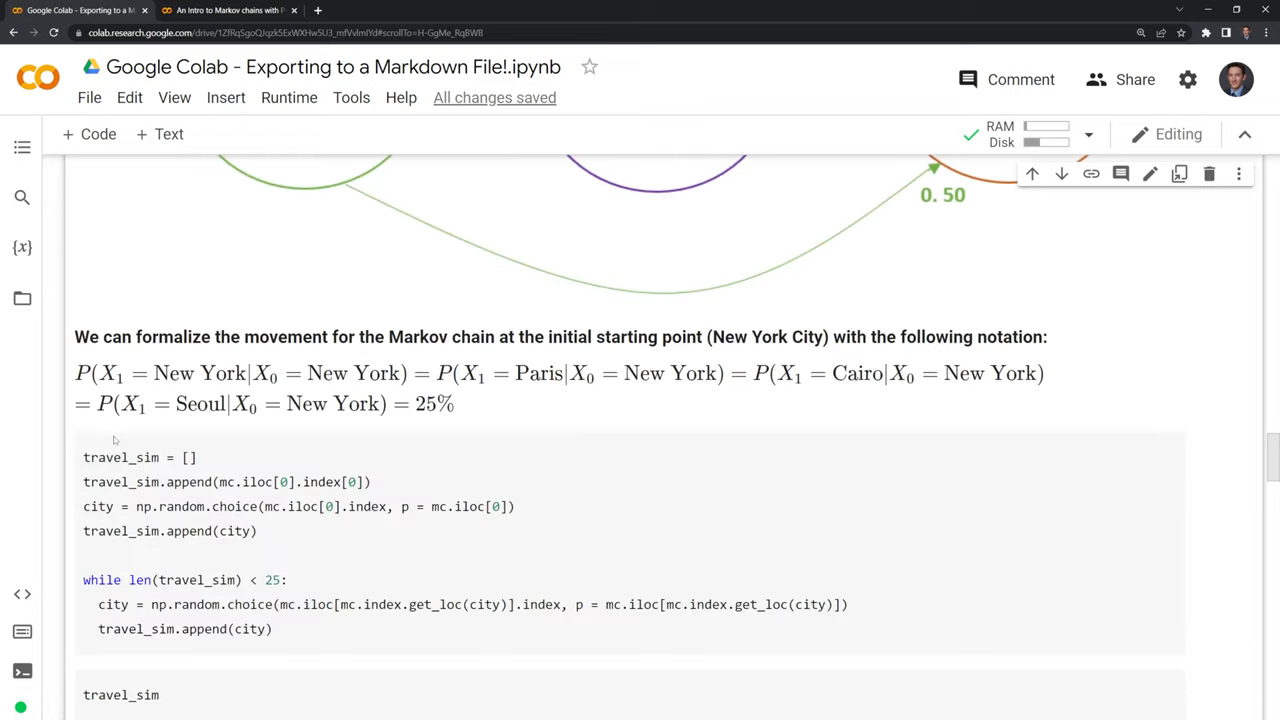
scroll(down, 3)
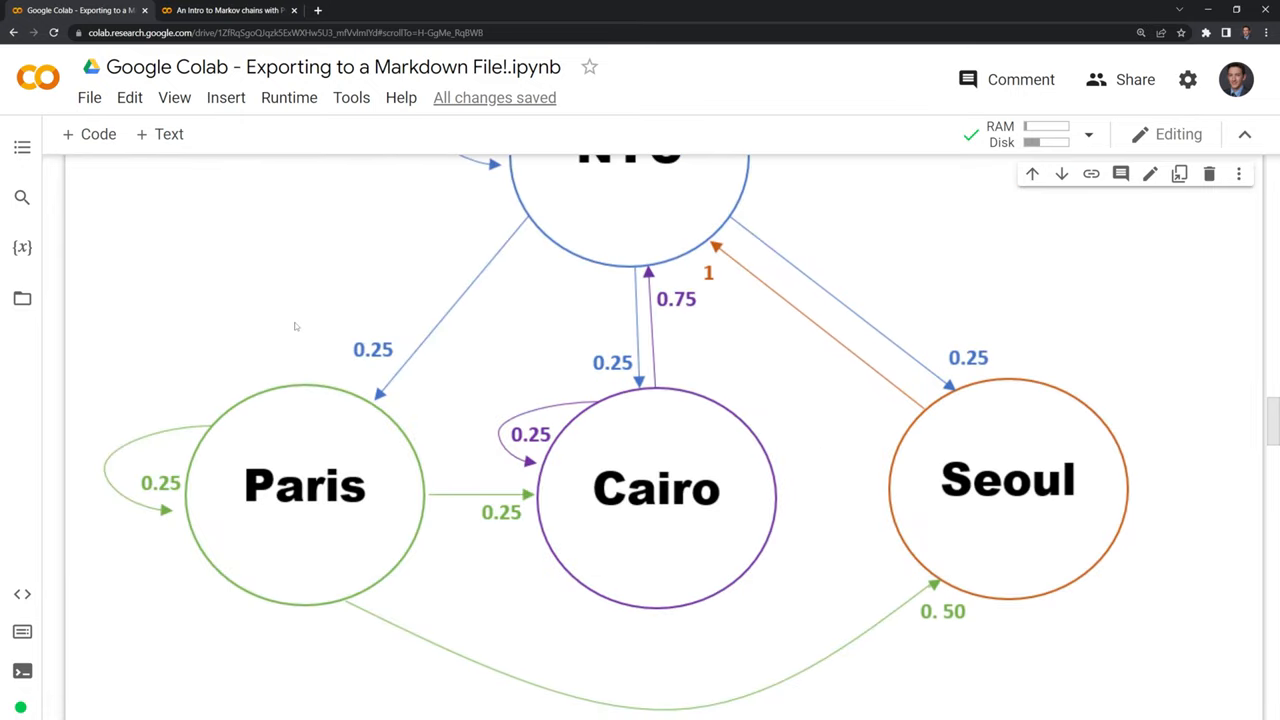
scroll(down, 3)
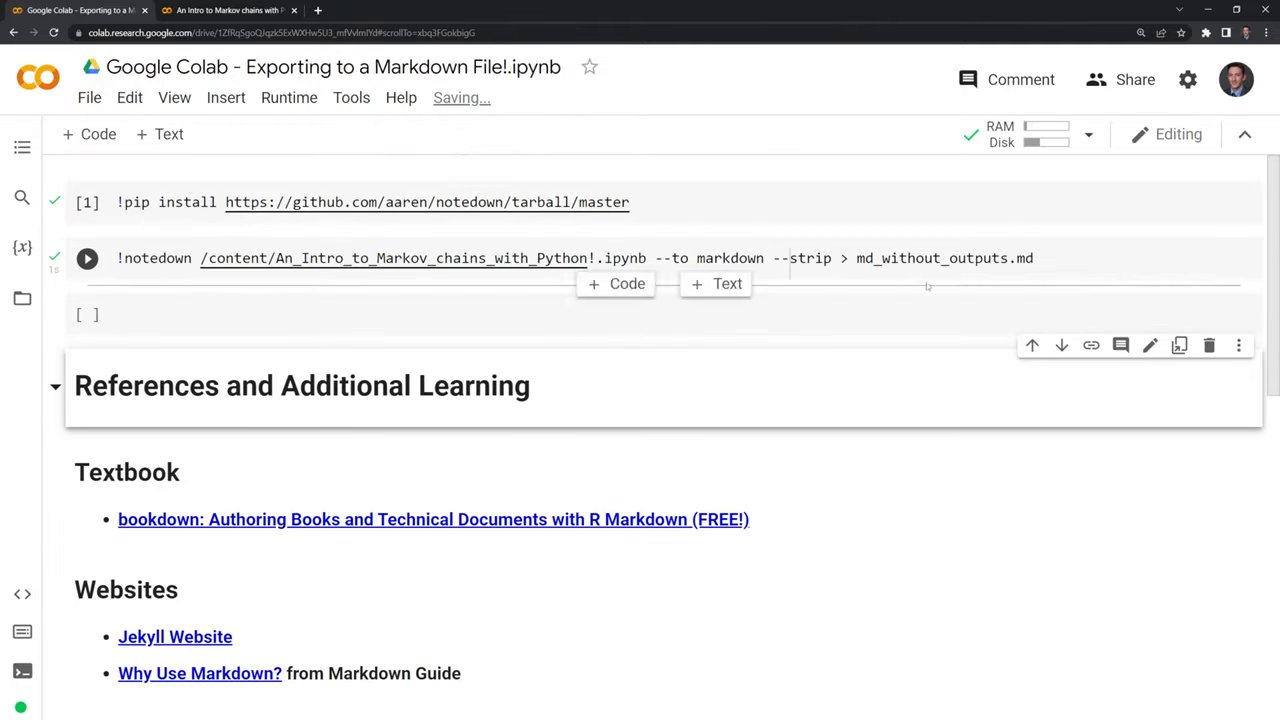
- Add a new code cell for the notedown export to md_with_outputs.md without --strip
click(88, 258)
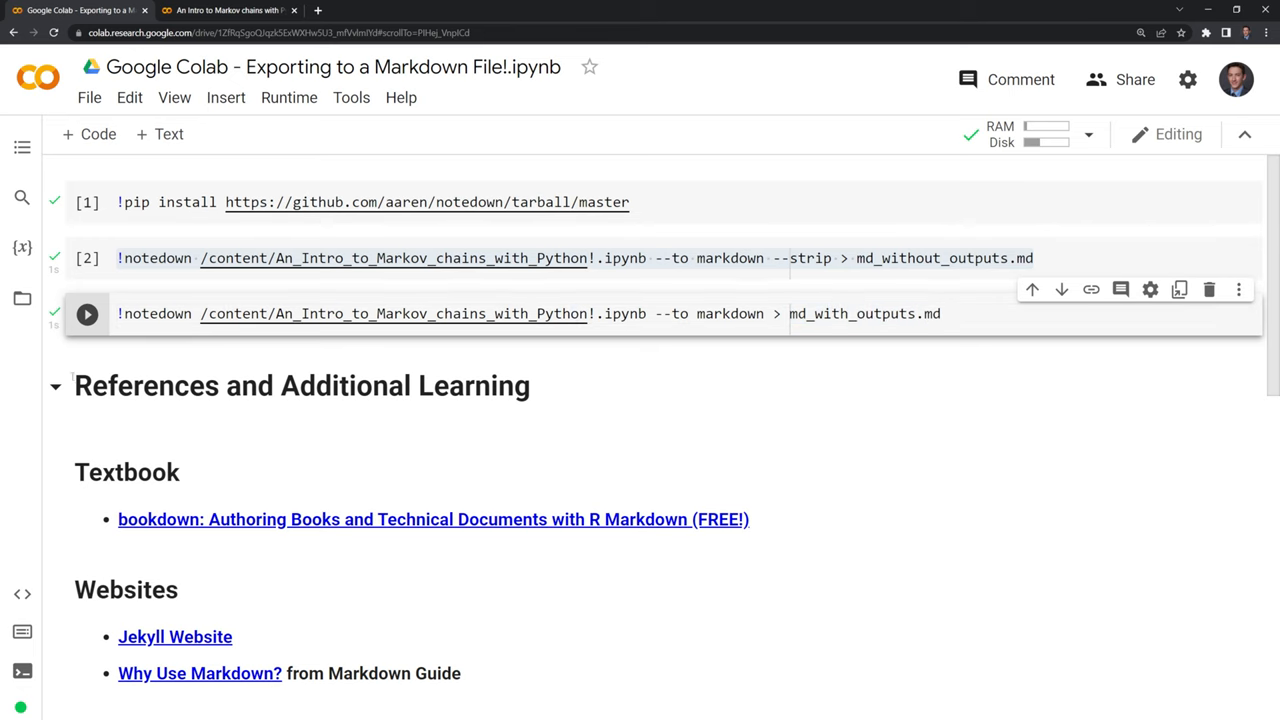
right_click(180, 360)
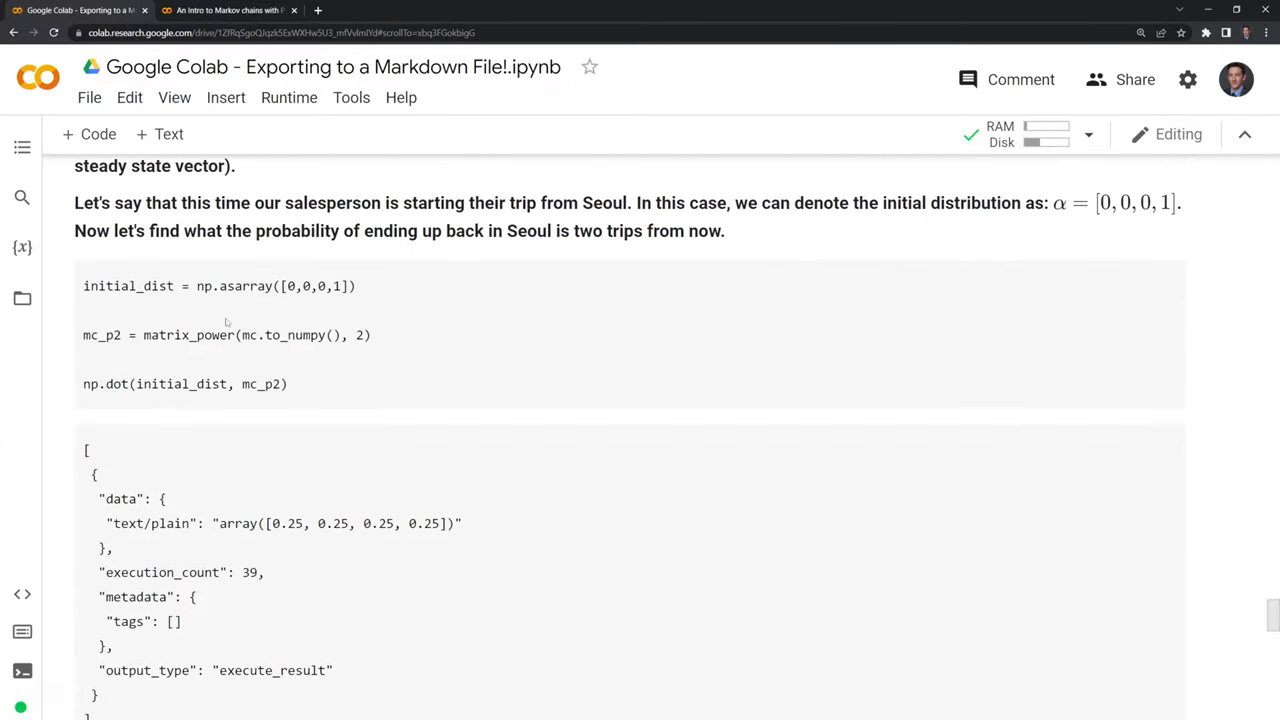
- Select the Seoul two-trip probability code and scroll past its raw JSON output
drag(116, 286, 288, 384)
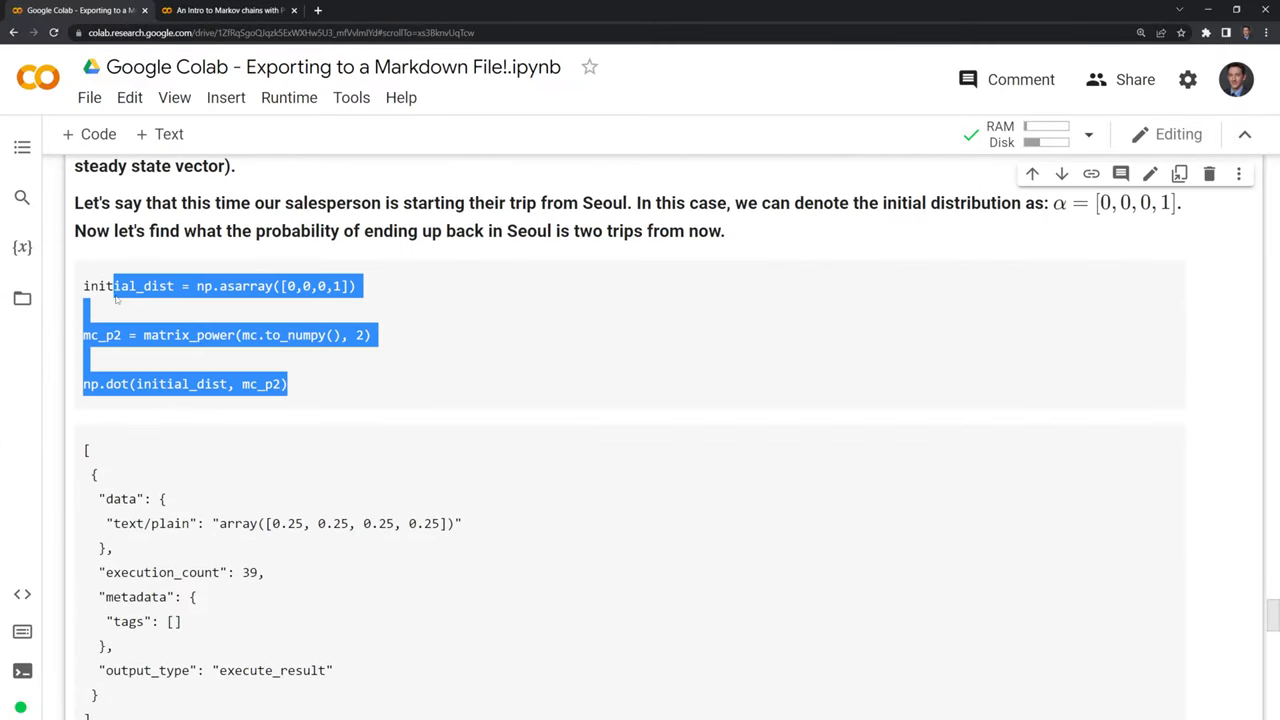
scroll(down, 3)
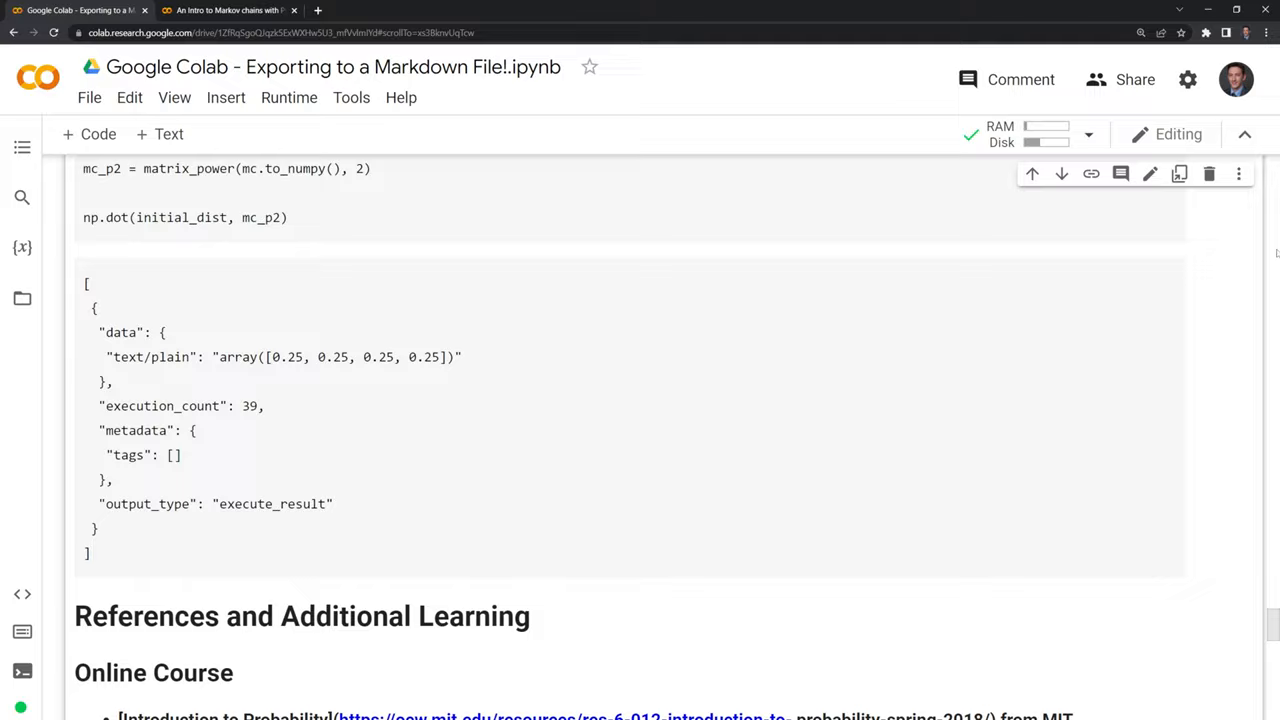
scroll(down, 3)
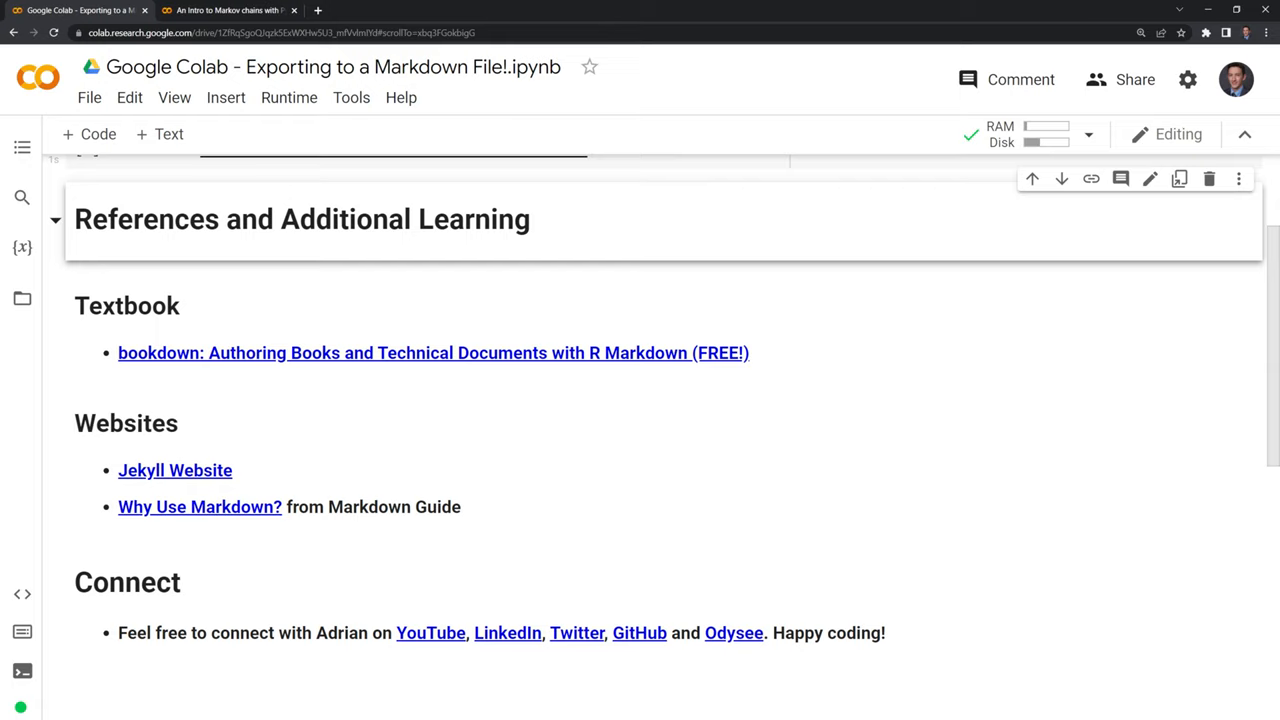
mouse_move(672, 370)
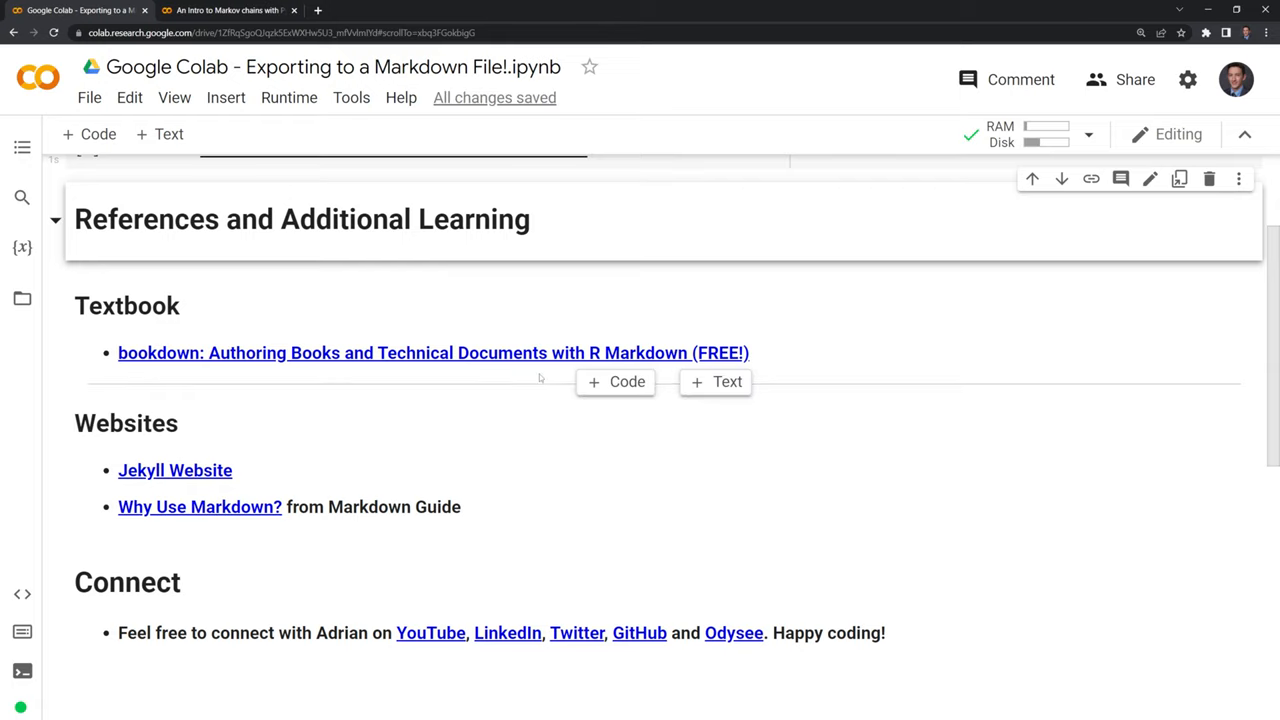
mouse_move(320, 380)
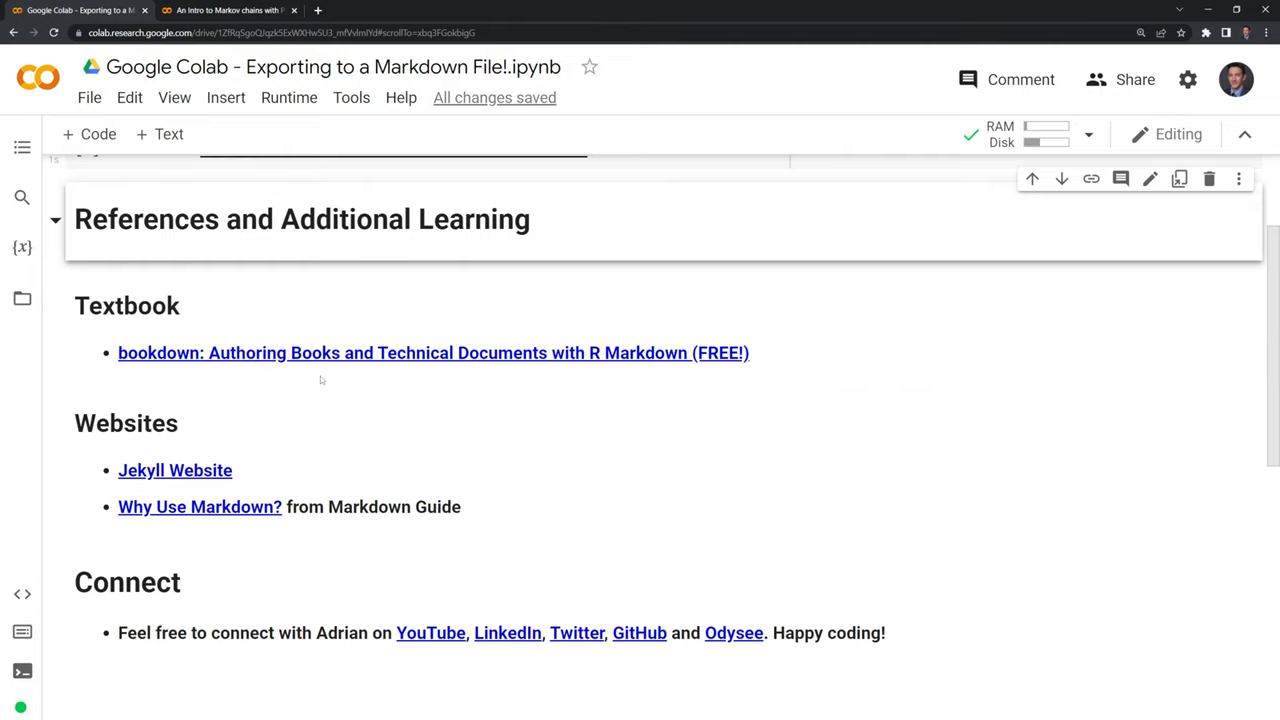
mouse_move(264, 492)
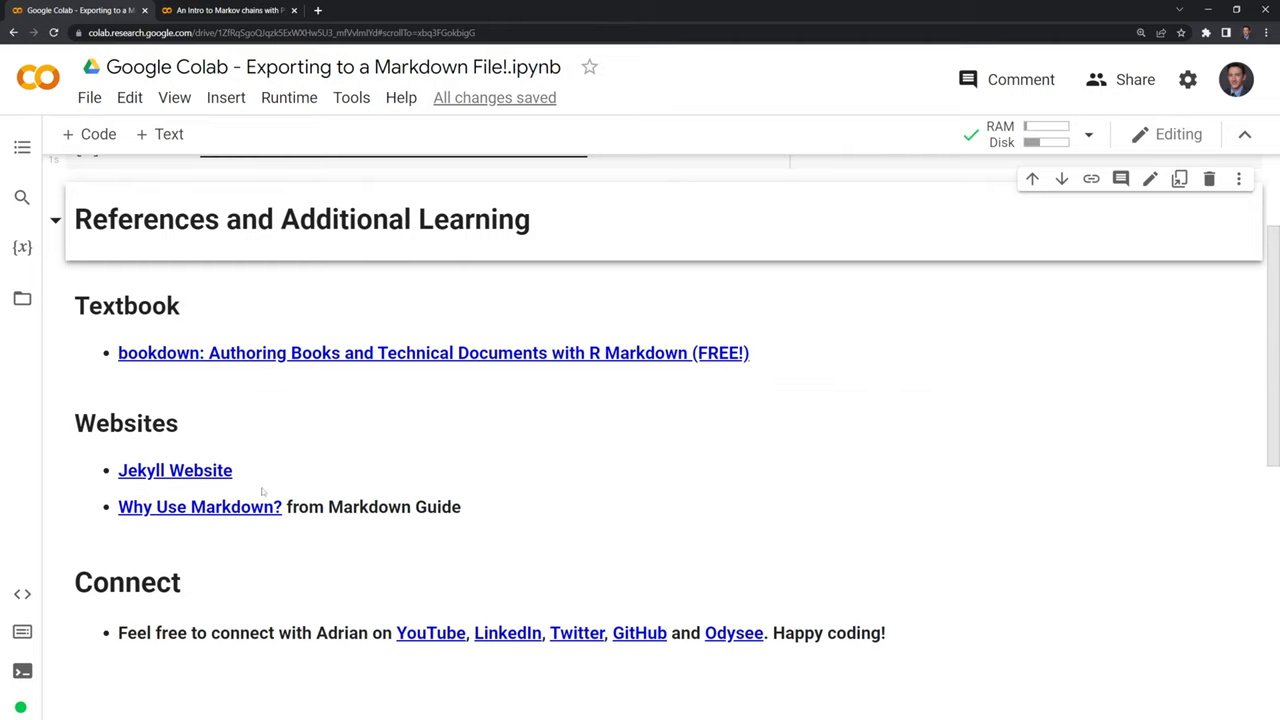
mouse_move(272, 428)
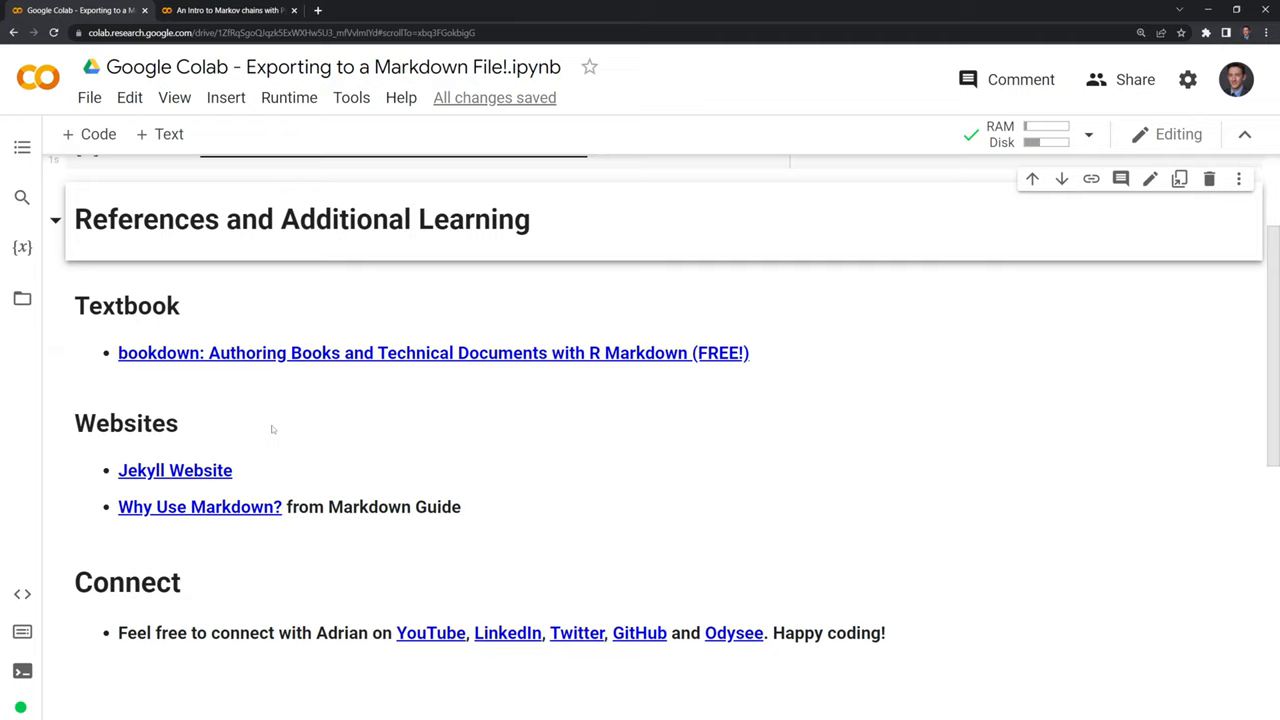
mouse_move(520, 494)
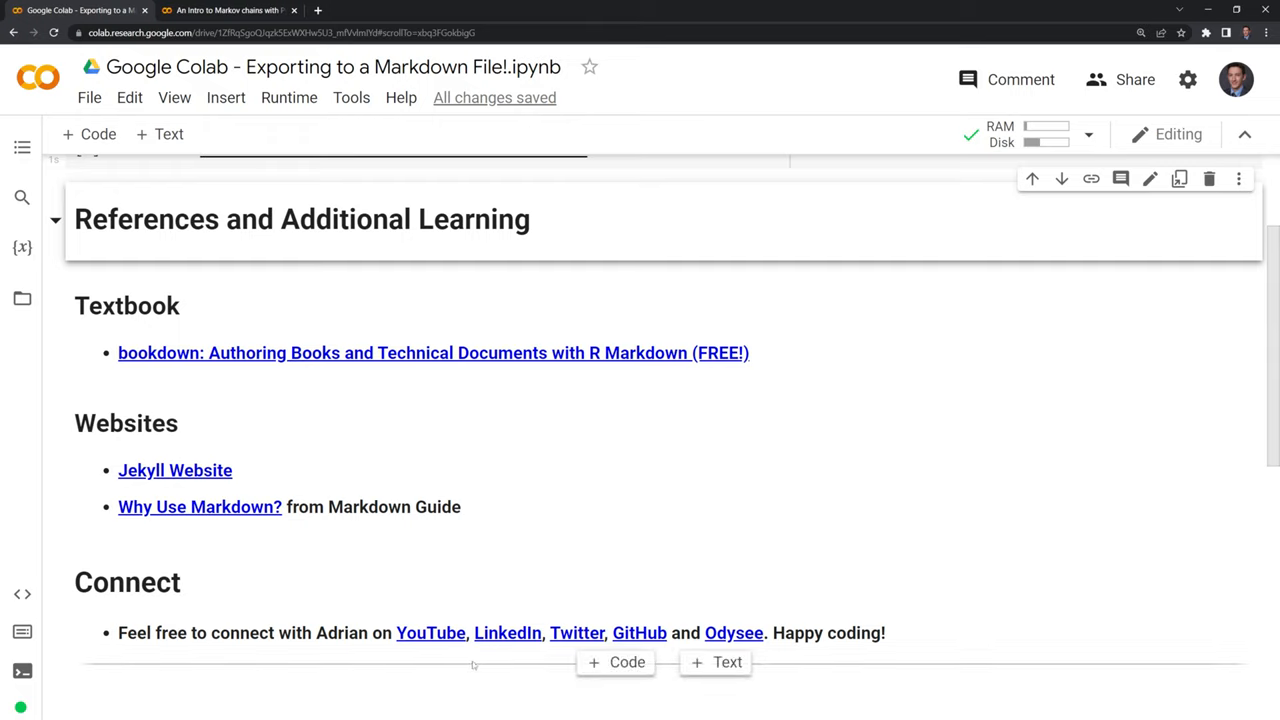
mouse_move(564, 670)
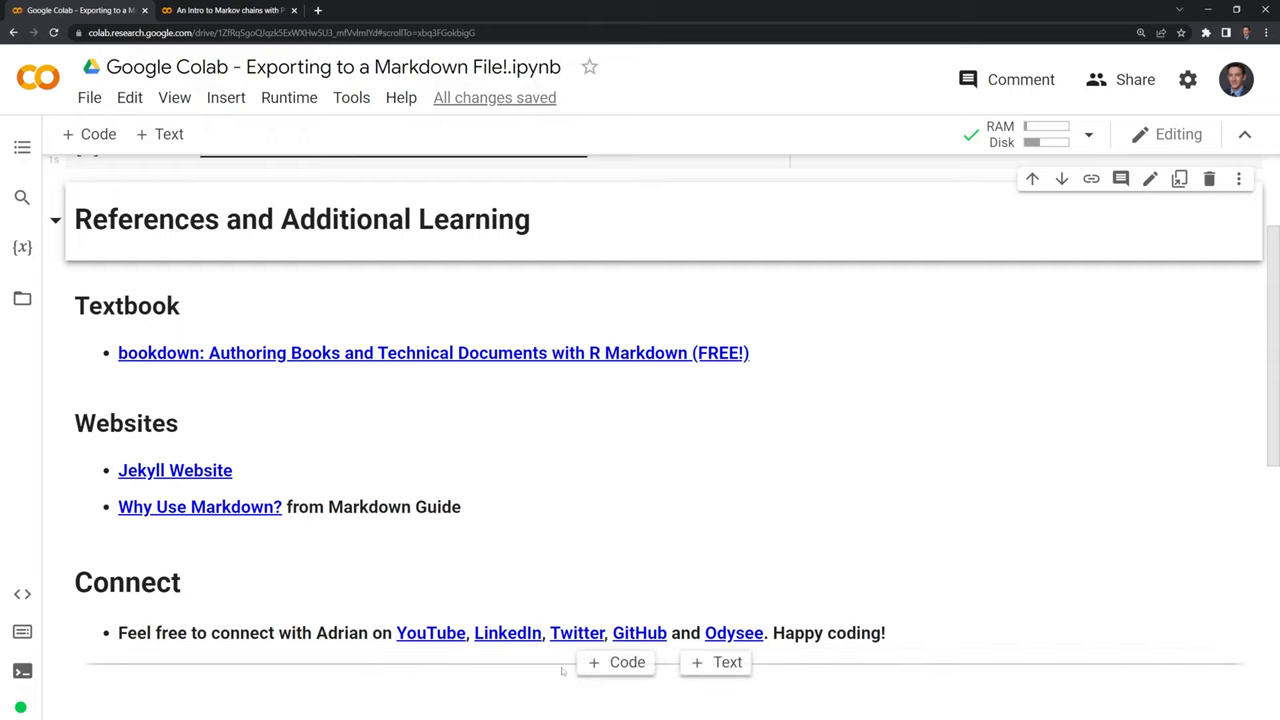